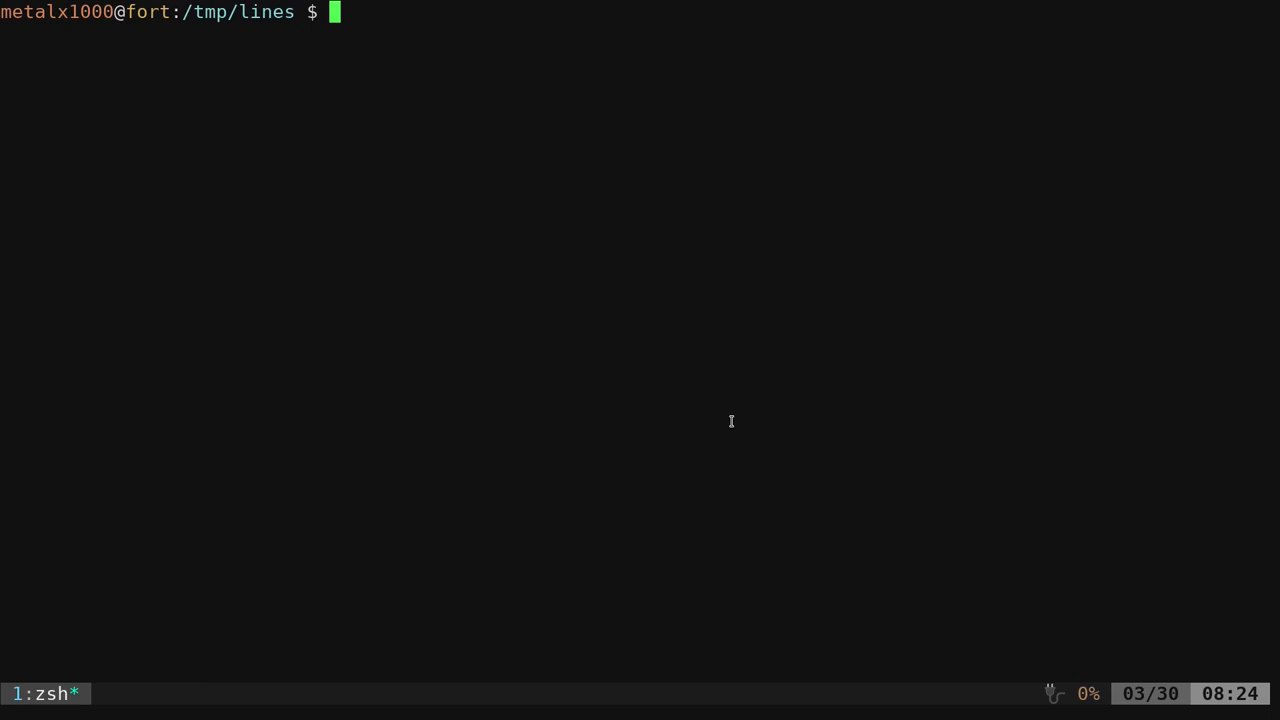
Begin a vim command at the /tmp/lines prompt
type("vim")
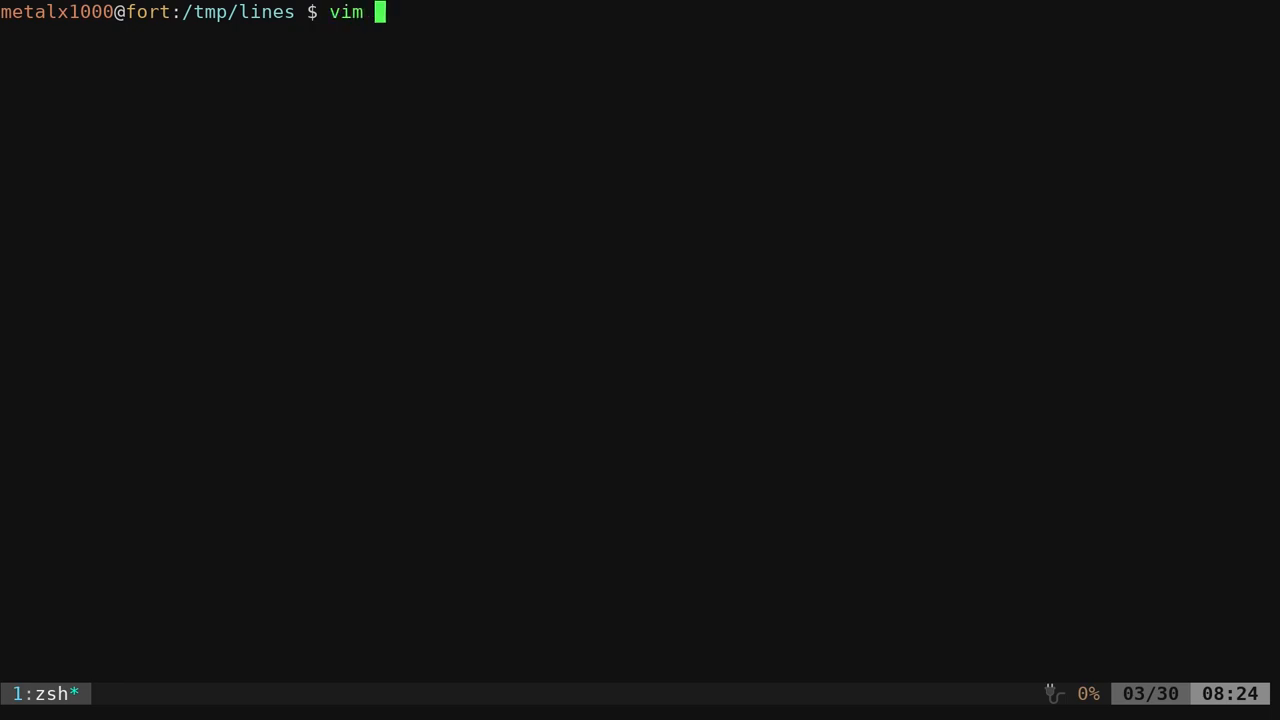
Edit line.sh in Vim and add the #!/bin/bash shebang
type("line.sh")
type("#!/")
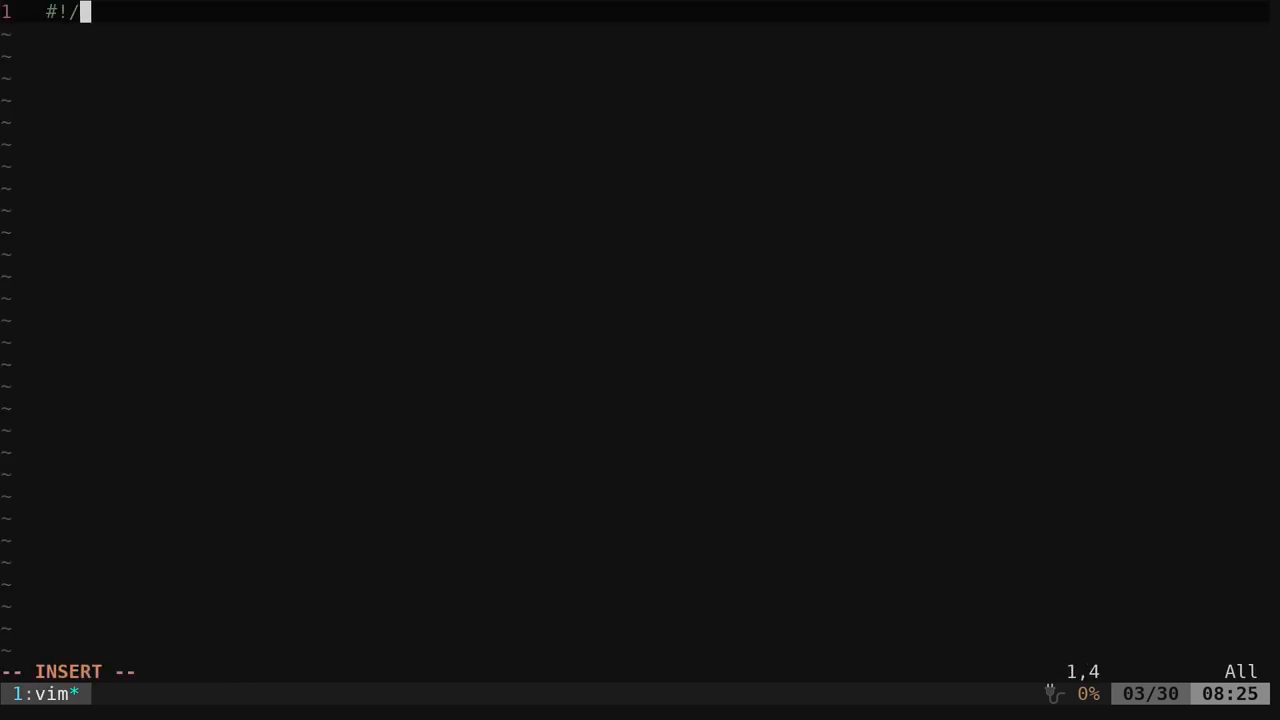
type("bin/")
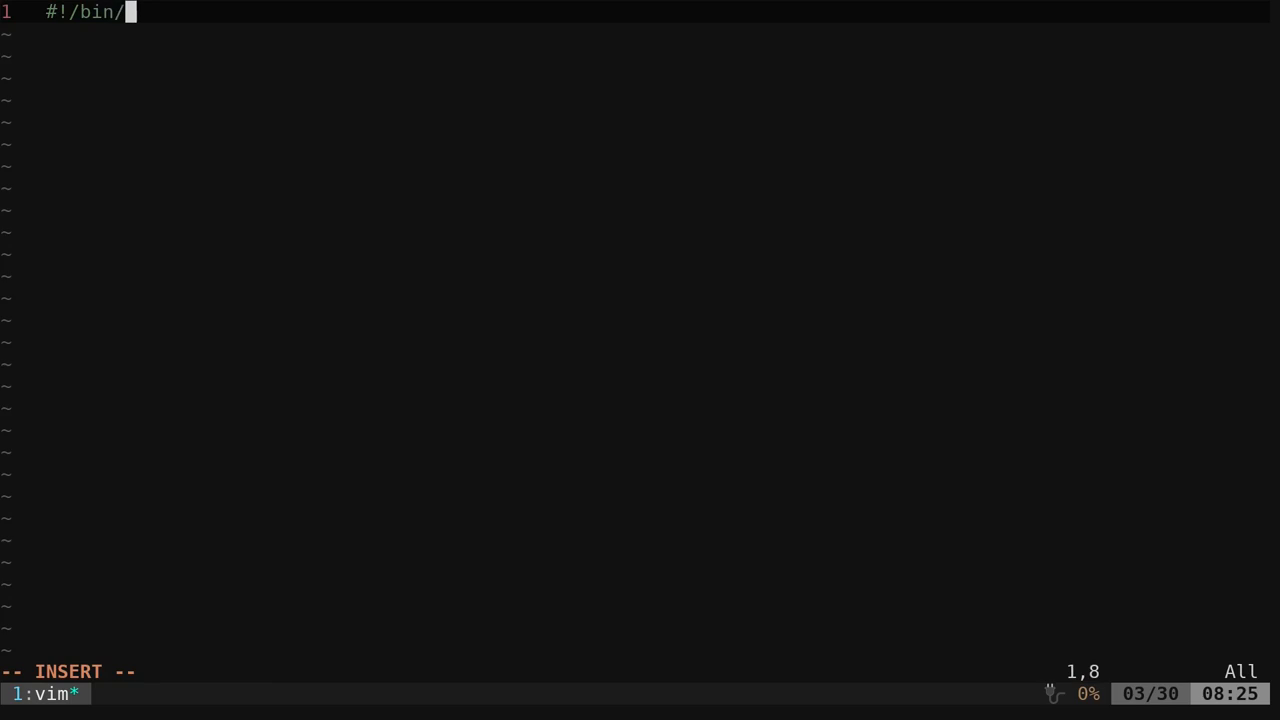
type("bash")
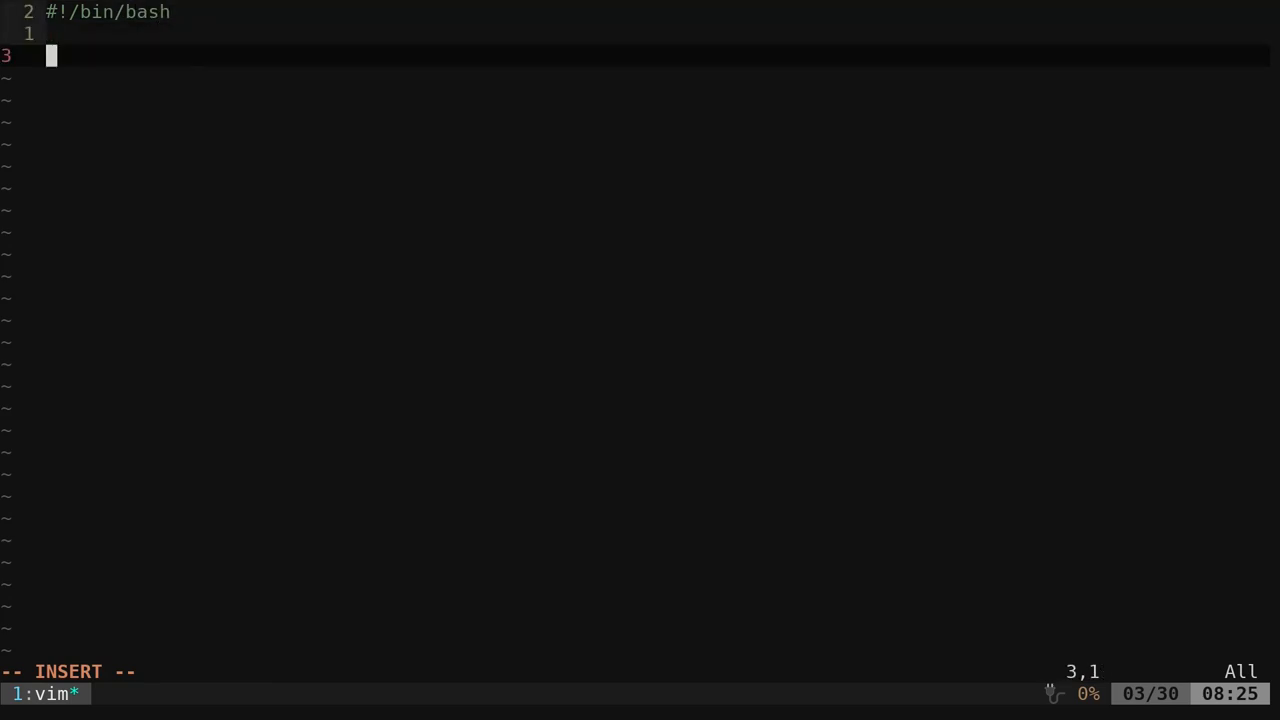
Write printf "%$(tput cols)s\n" to print terminal-width spaces
type("print")
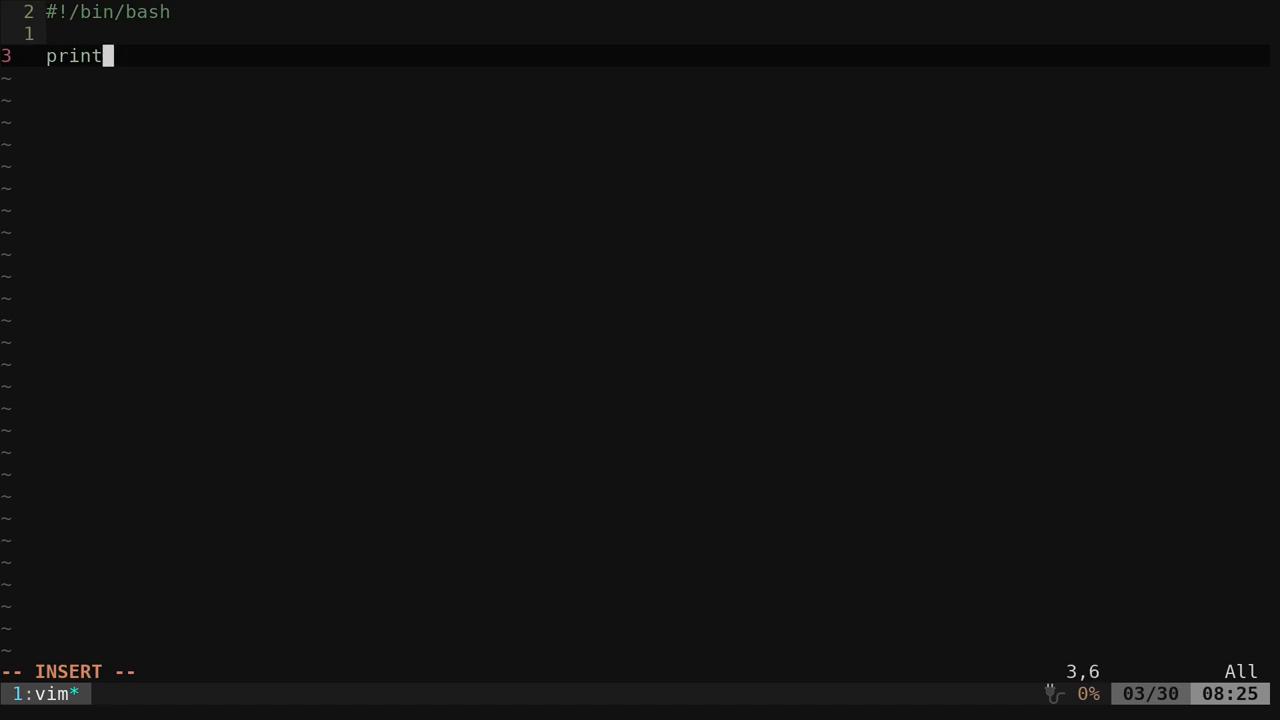
type("f")
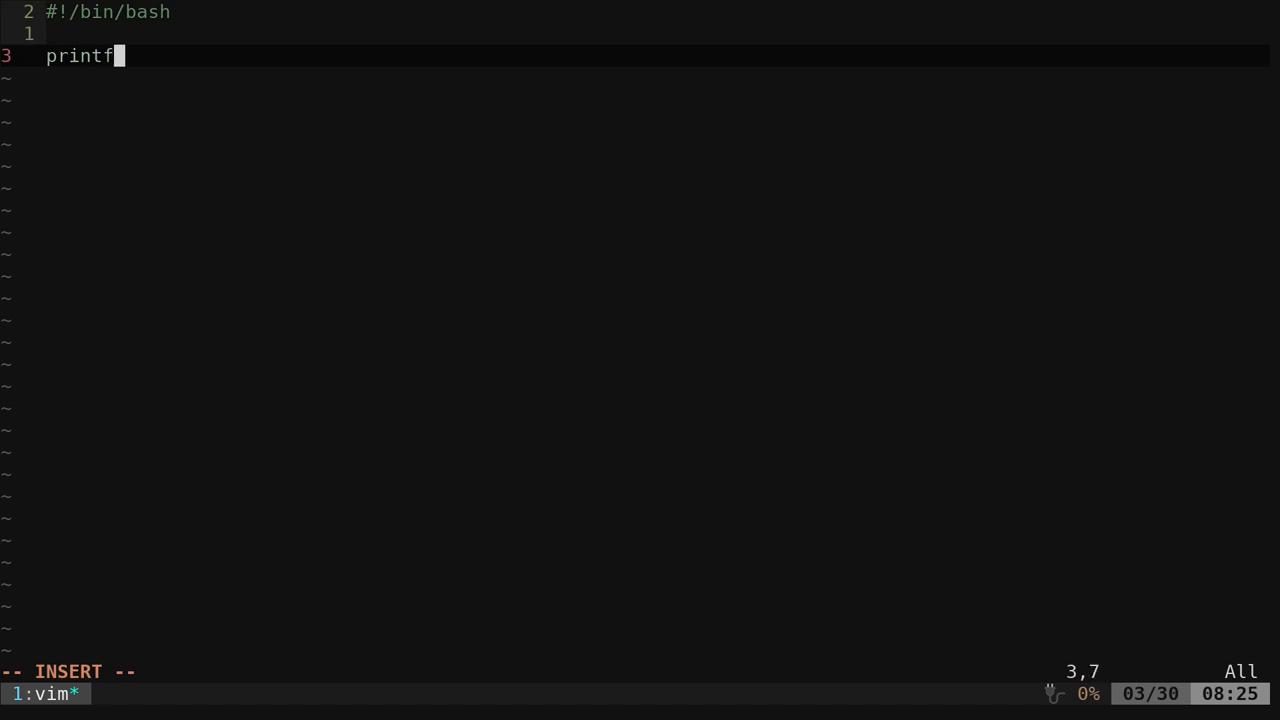
type("\"")
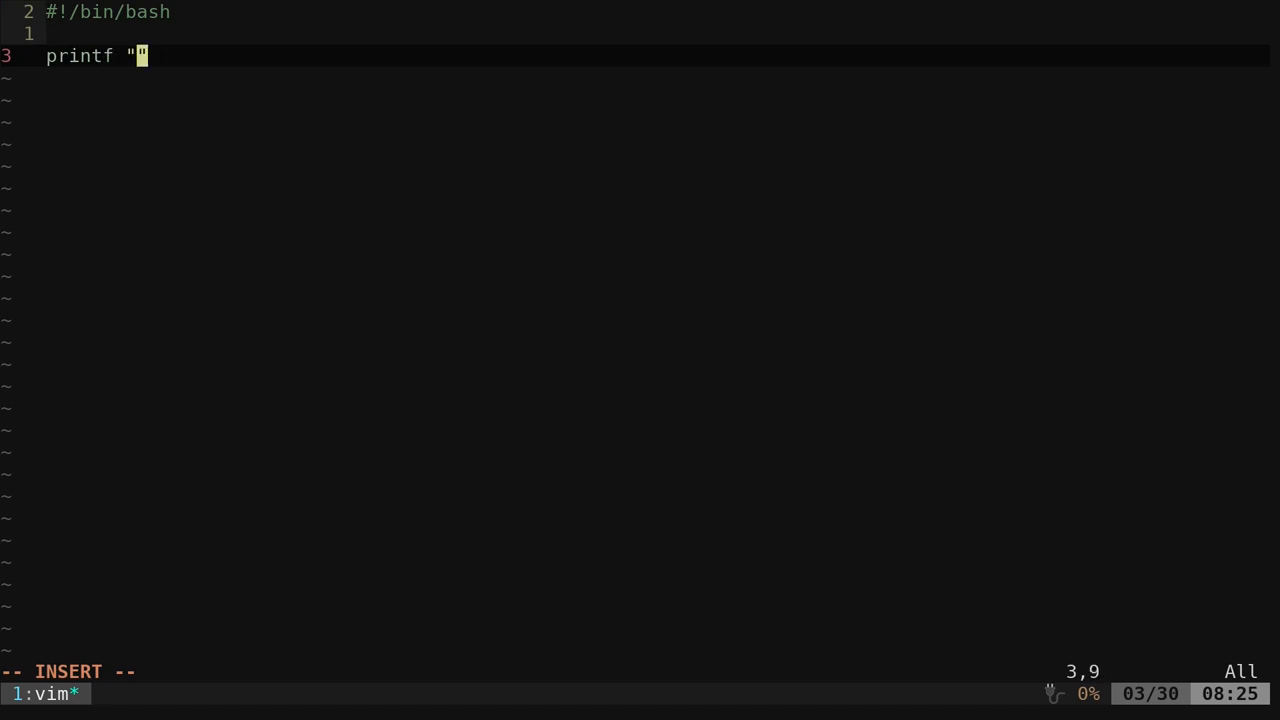
type("%")
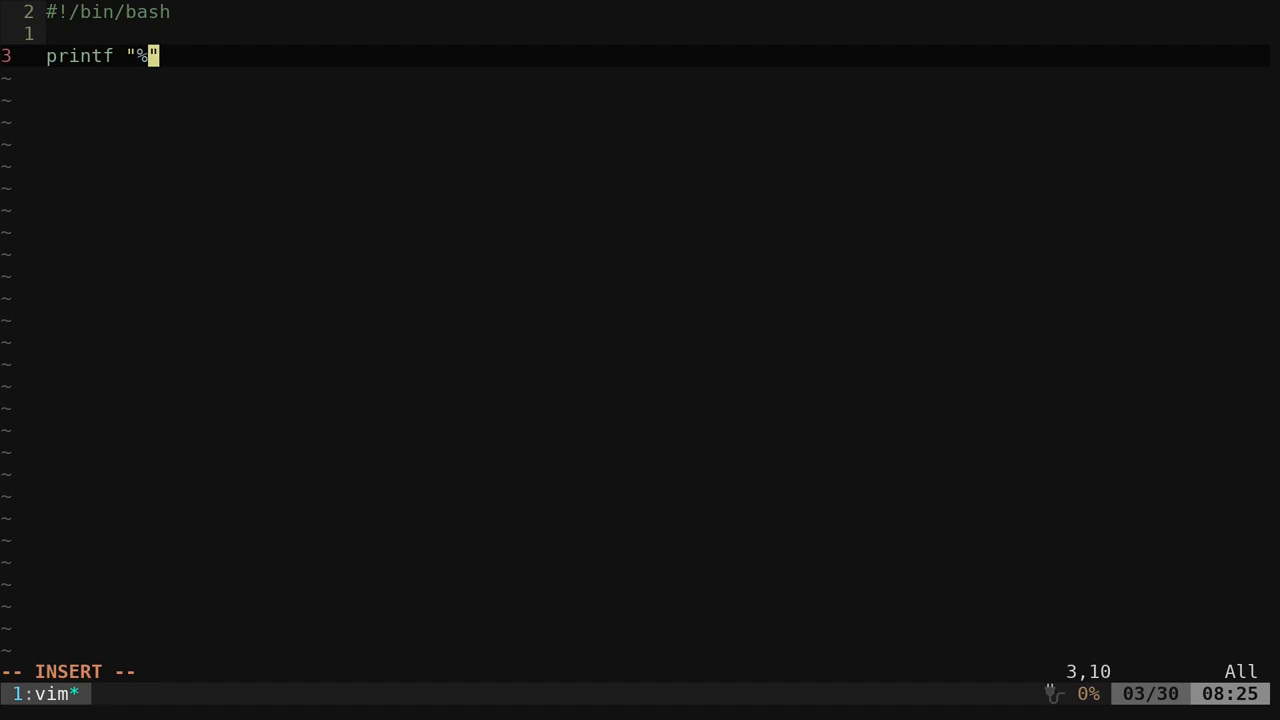
type("$(")
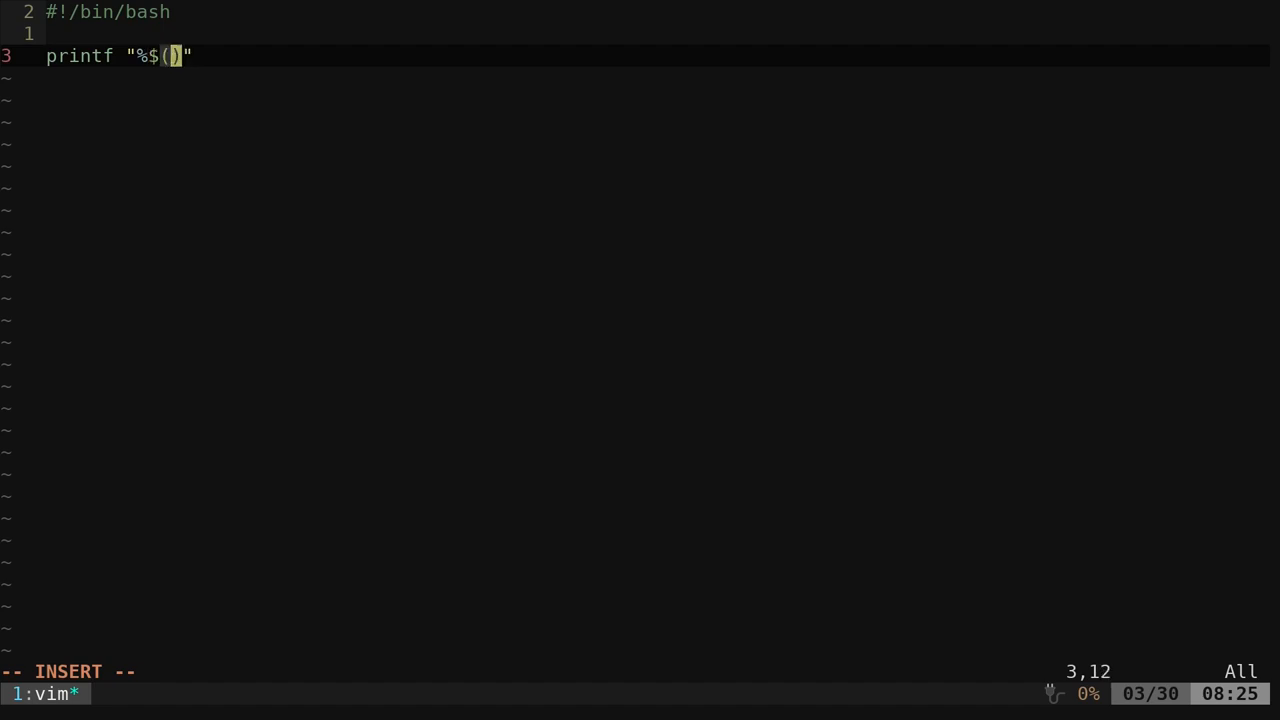
type("tput")
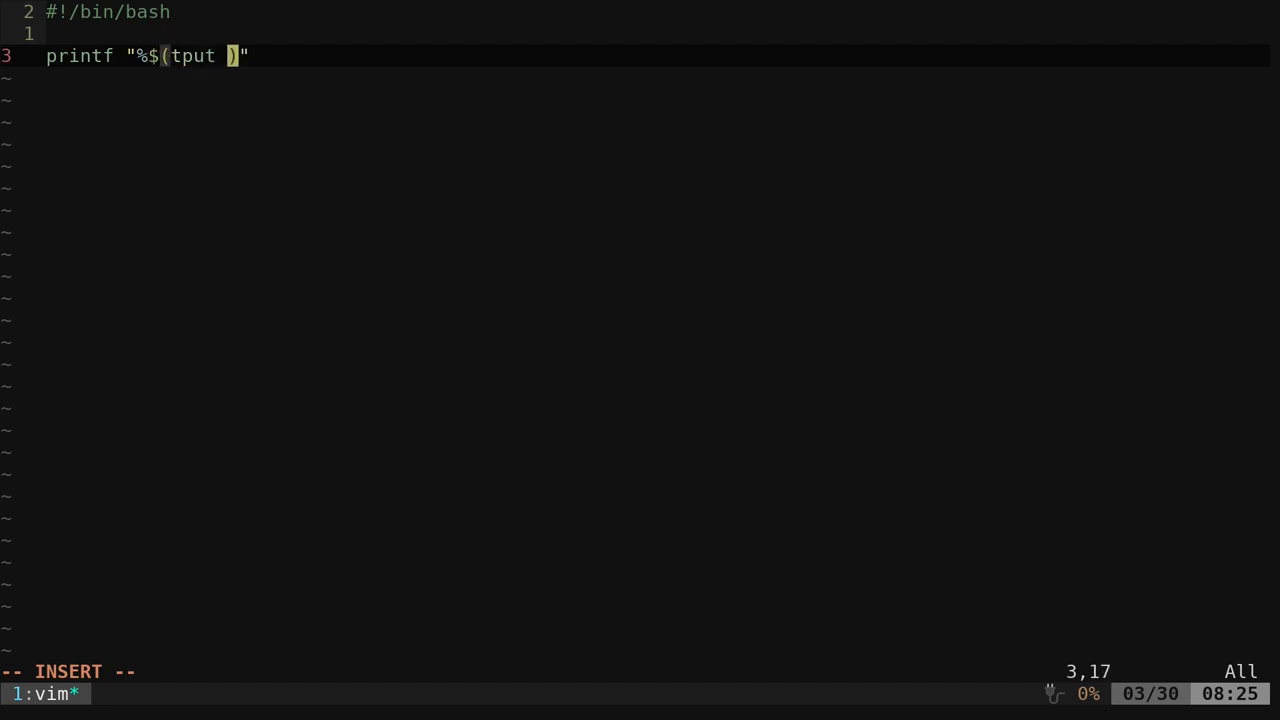
type("cols")
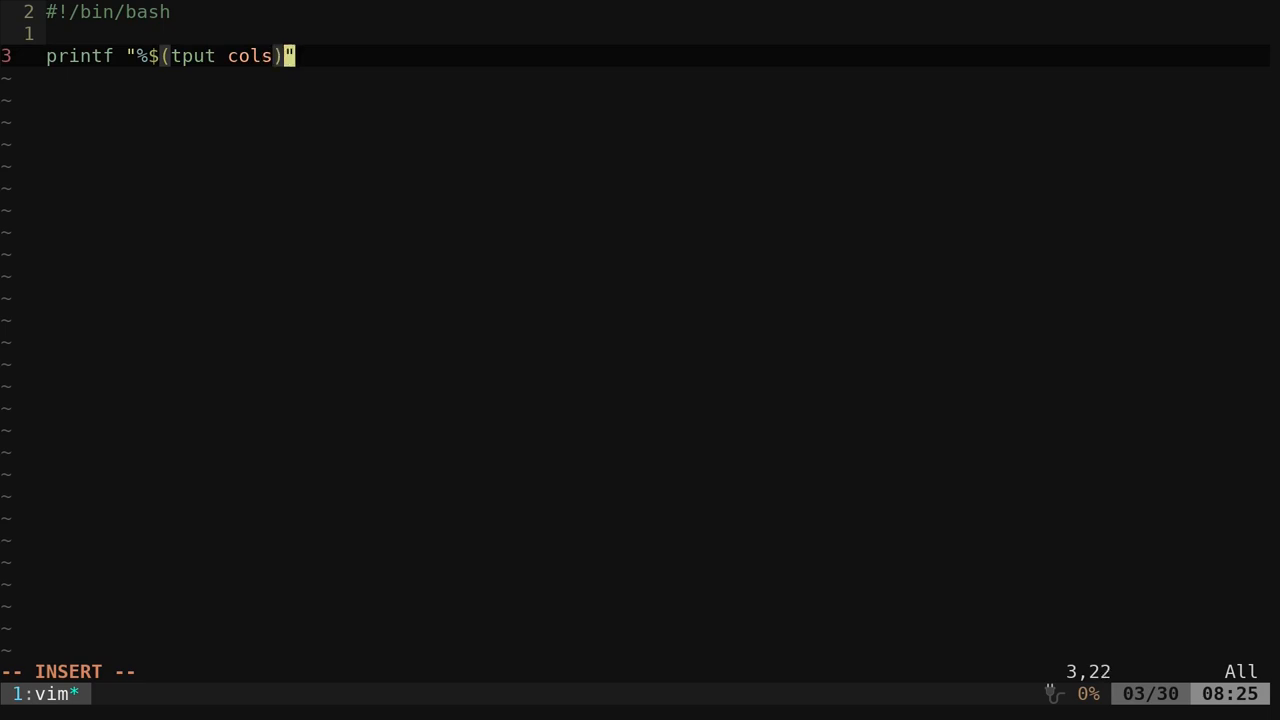
type("s")
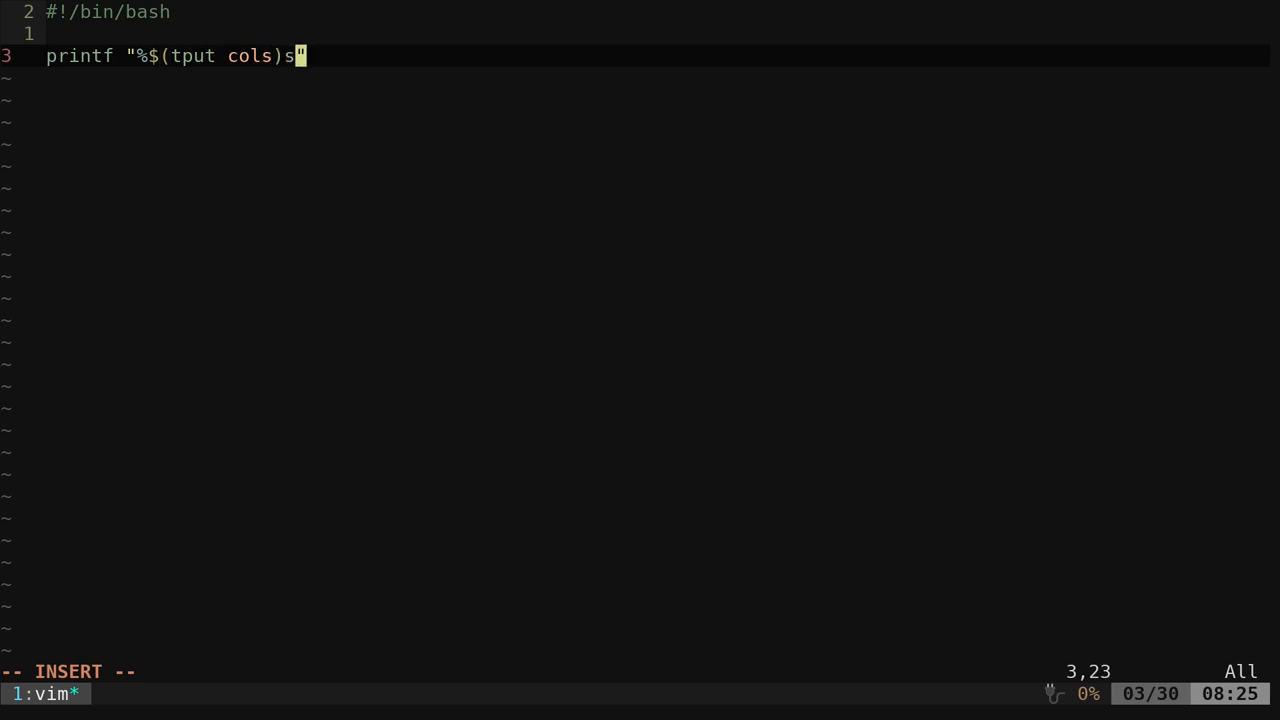
type("\\n")
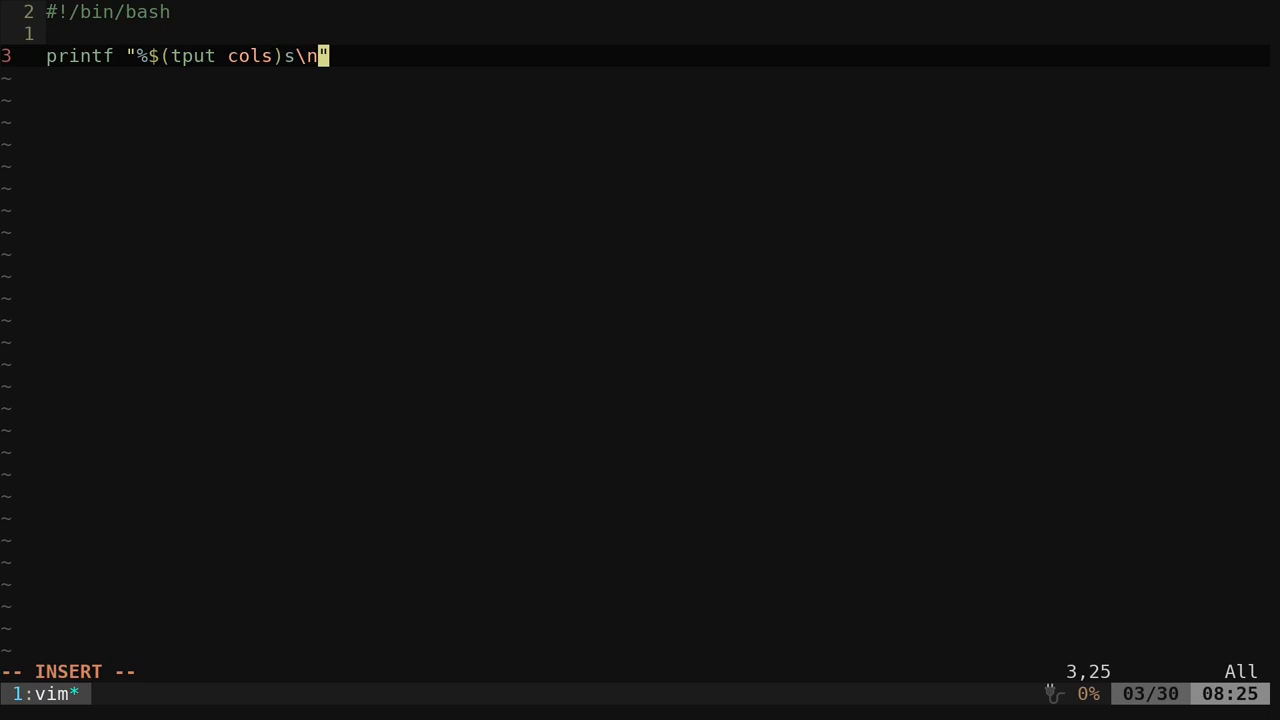
Pipe the printf through sed "s/ /=/g" to turn spaces into = signs, then save and quit
type("|se")
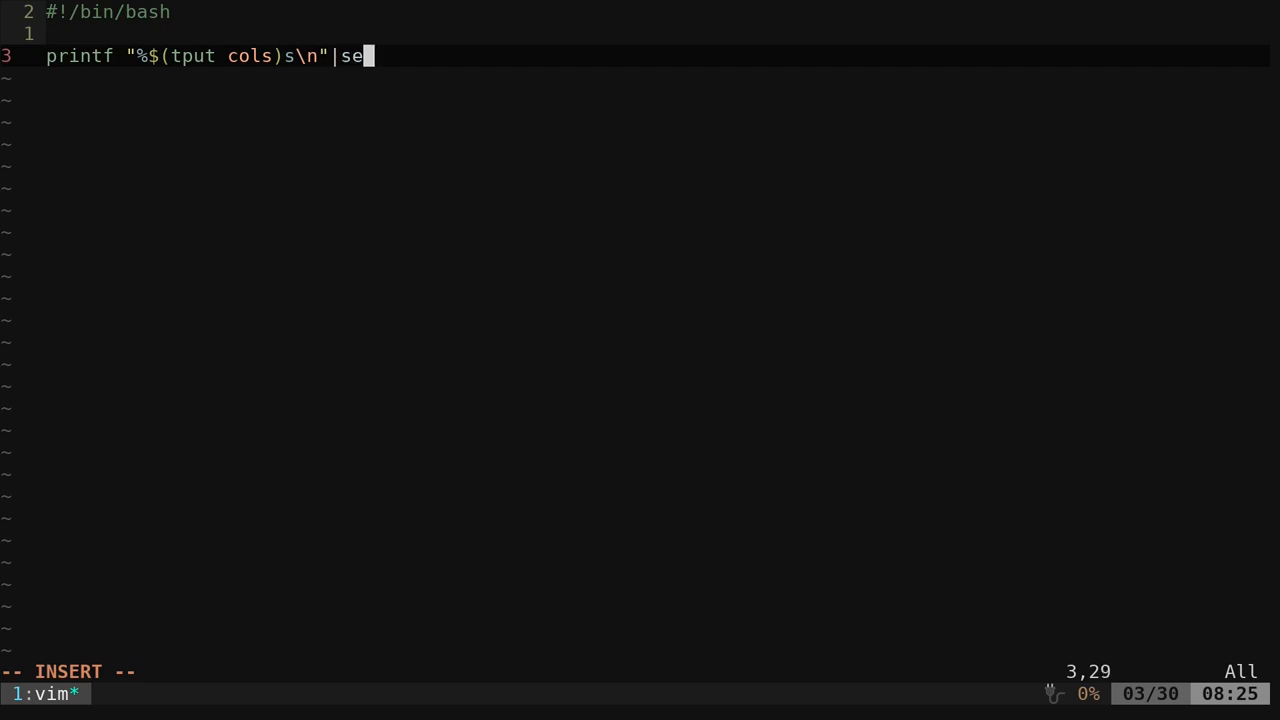
type("d \"s")
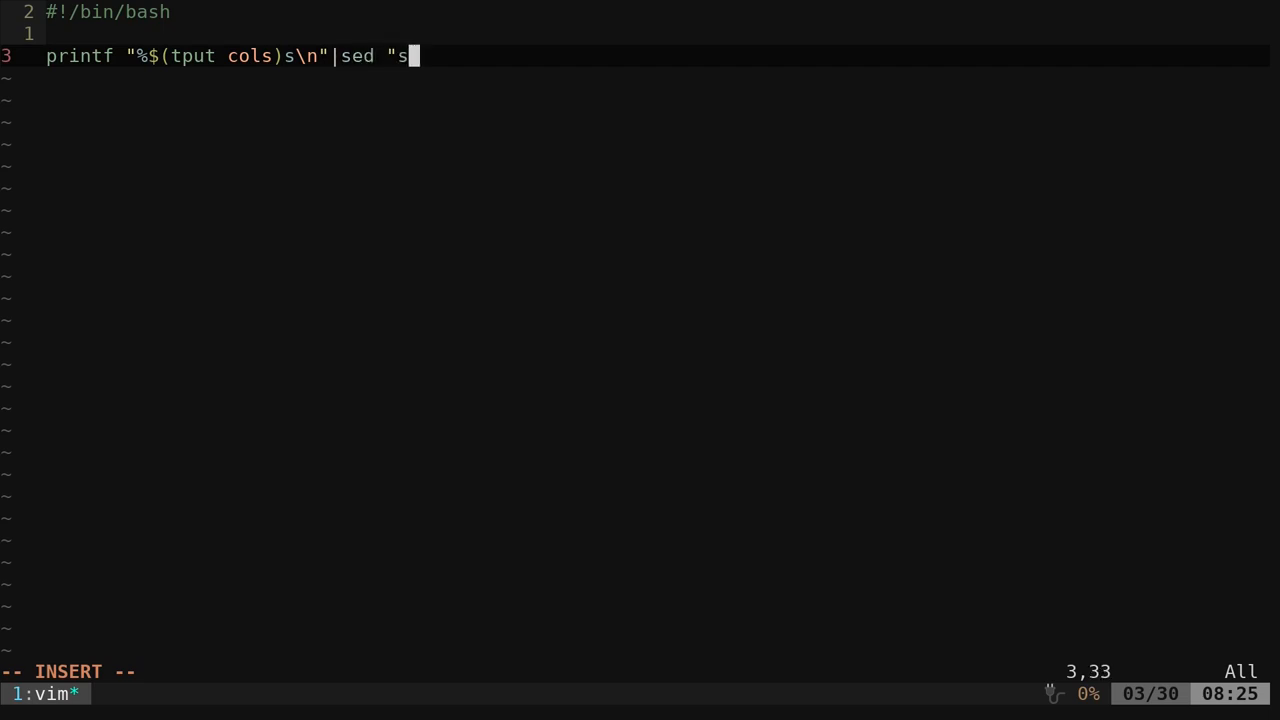
type("//g\"")
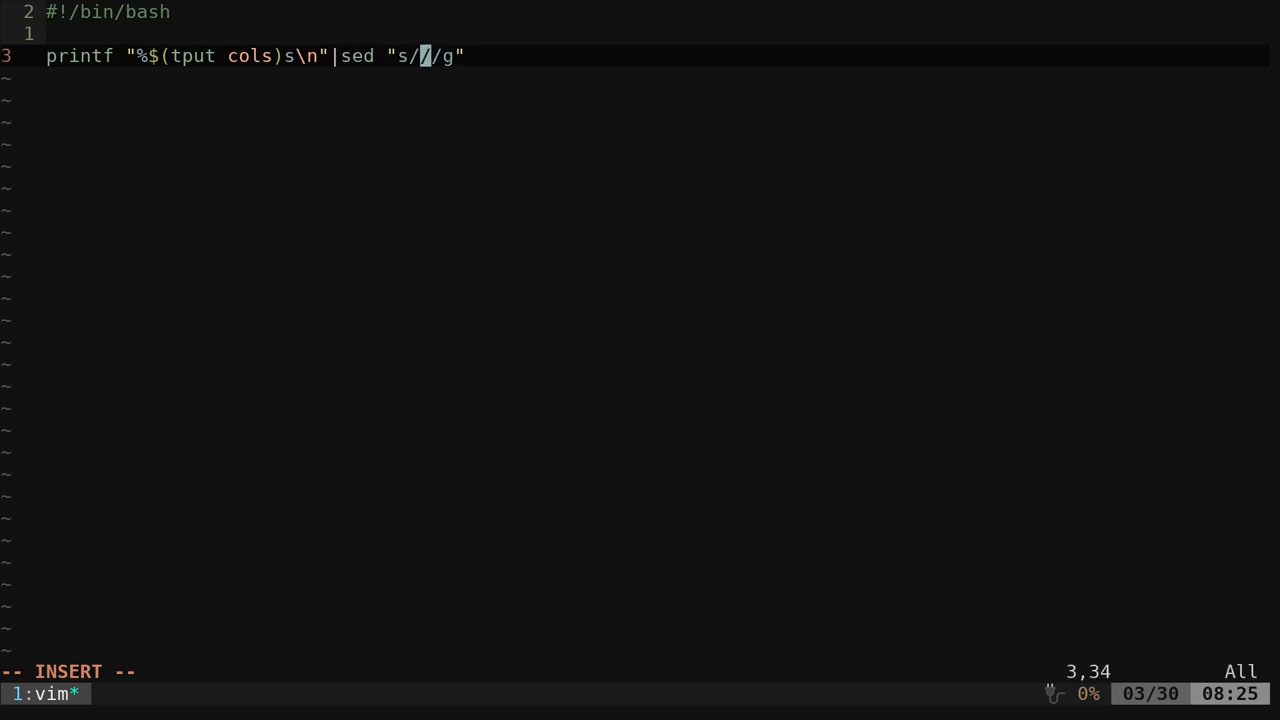
type("/=")
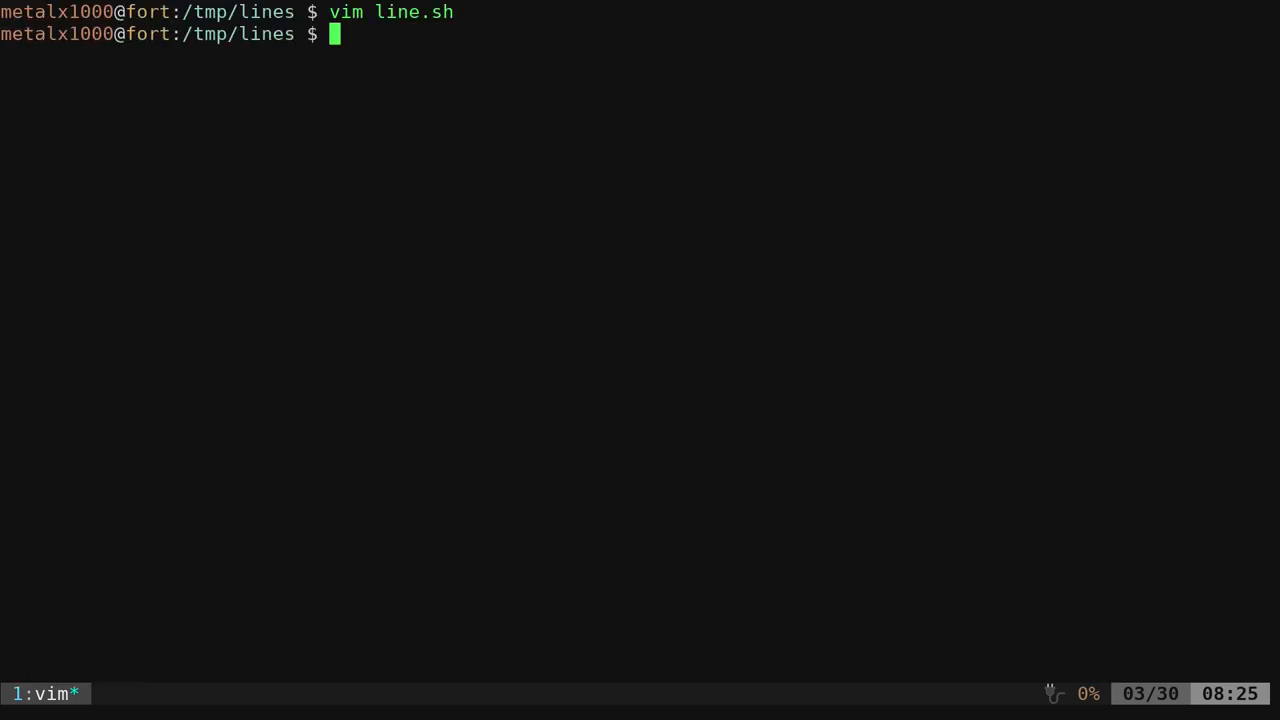
Make line.sh executable with chmod +x, run it, and reopen it in Vim
type("chmod +x")
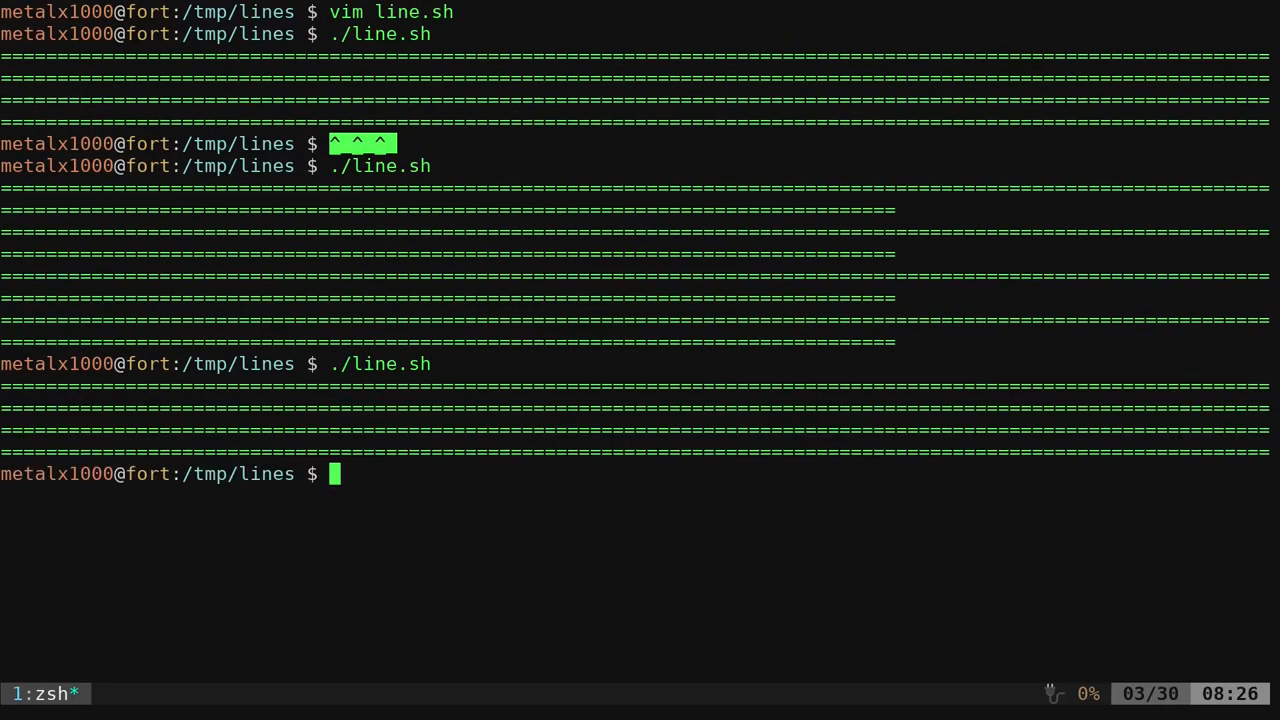
type("vim line.sh")
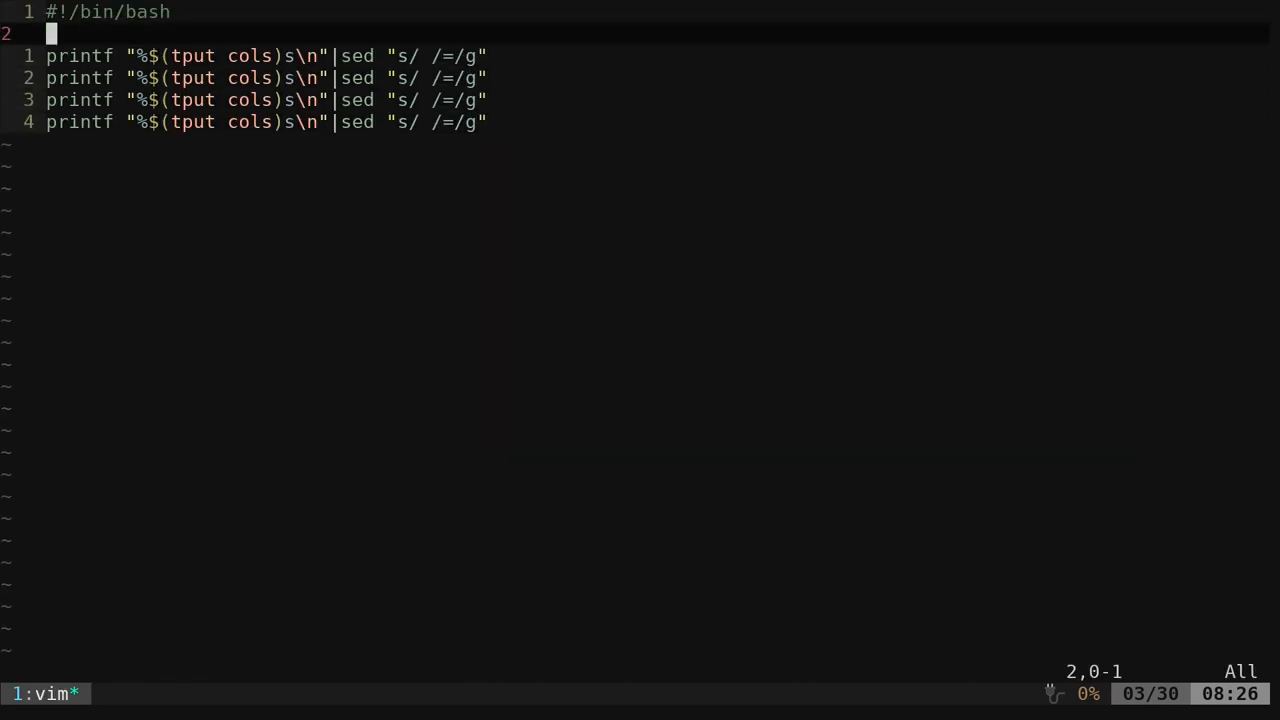
Add echo "This is a Line" and an echo of "other line" between the separators
type("echo \"")
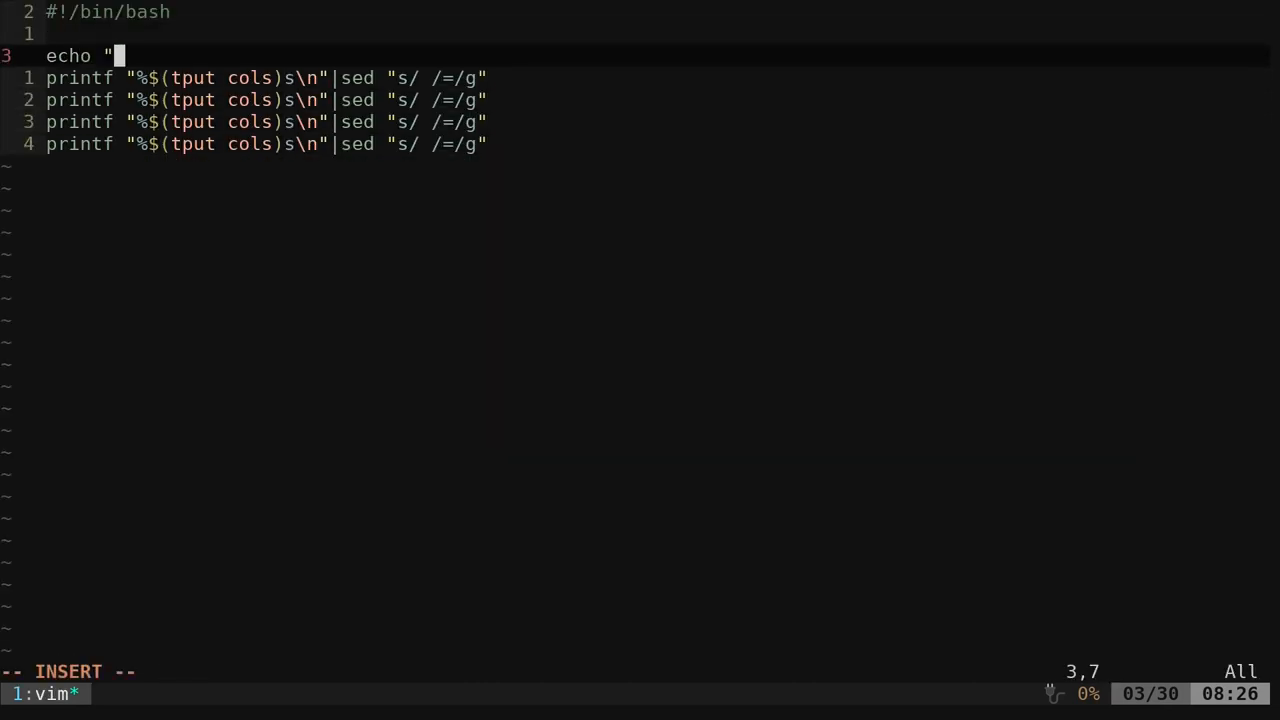
type("This is a")
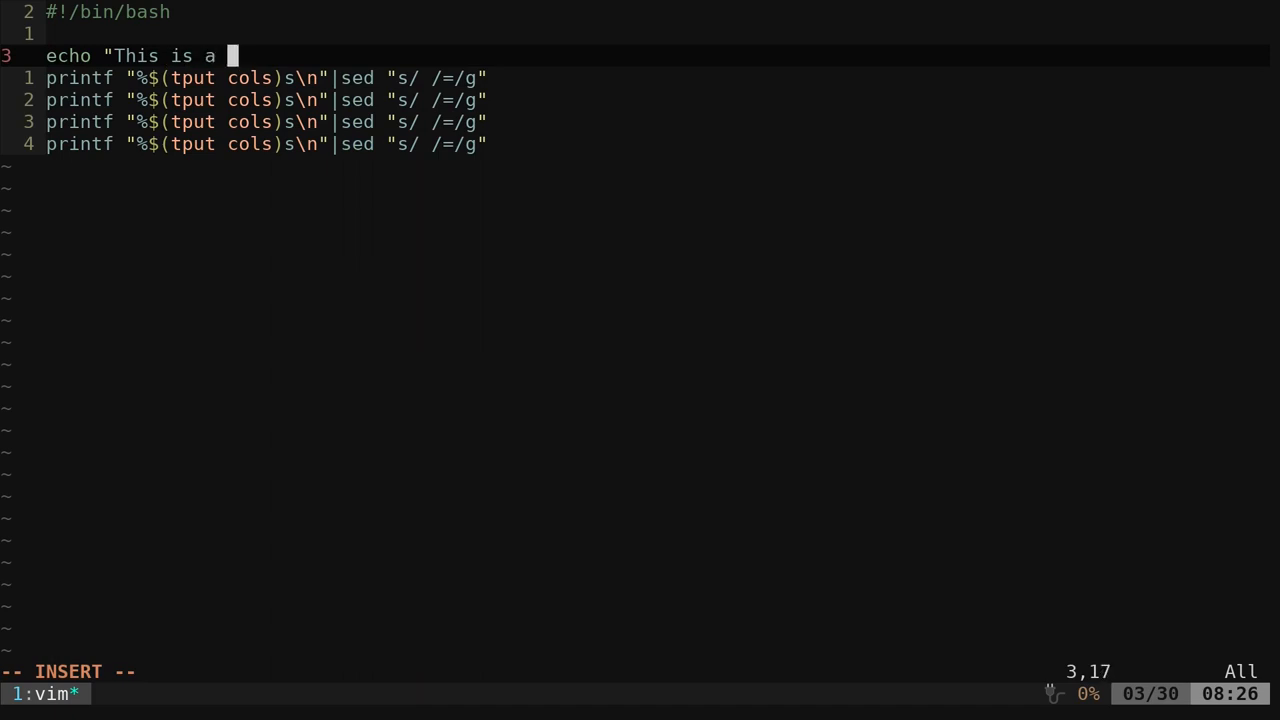
type("Line\"")
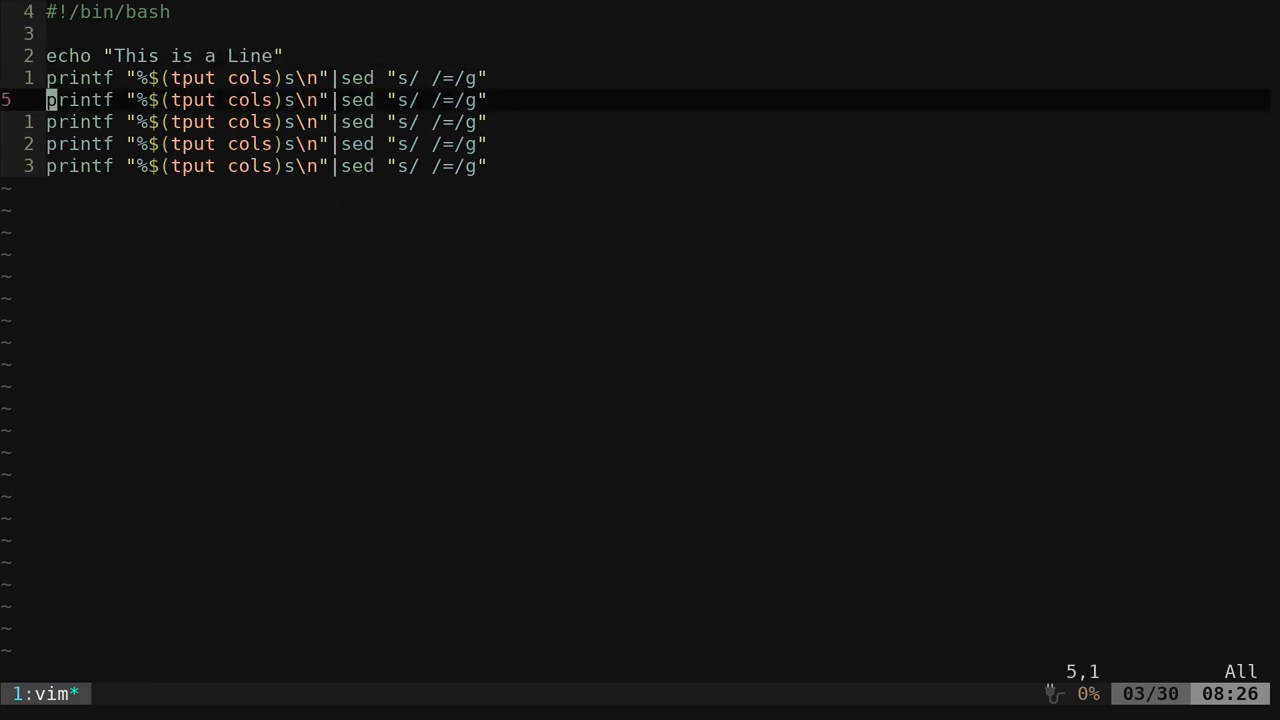
type("echo \"ant")
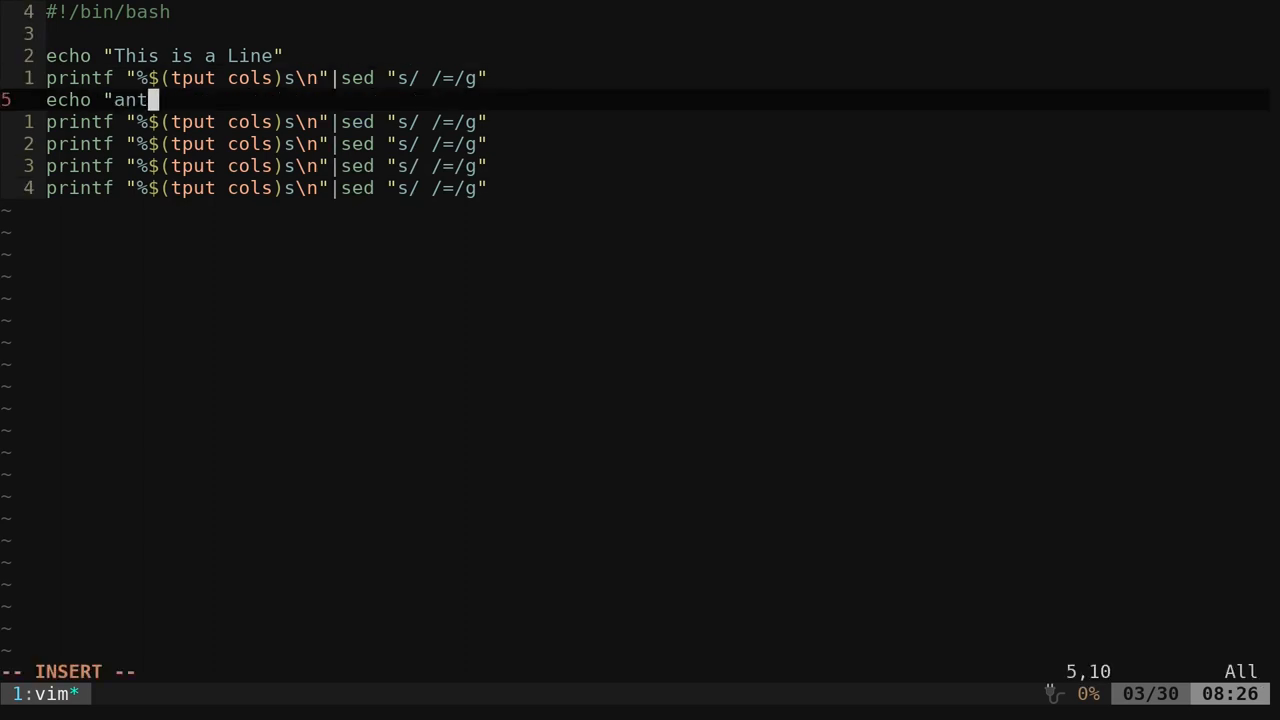
type("other line\"")
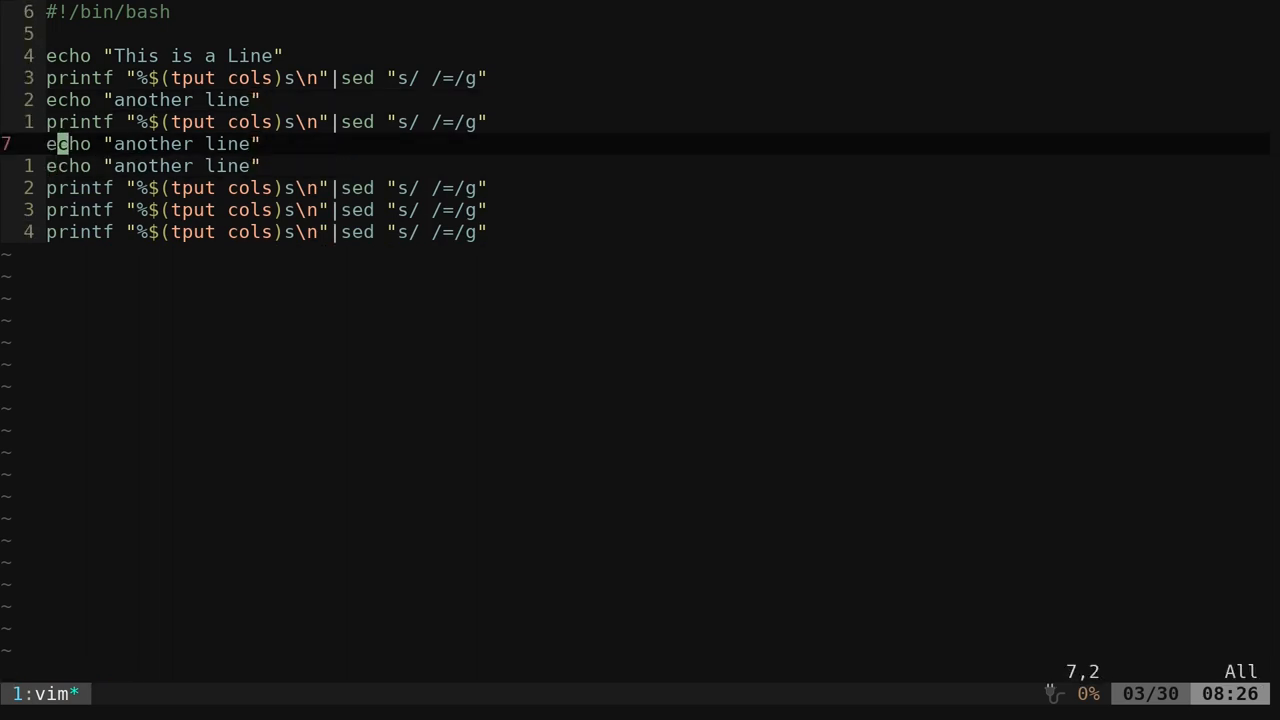
Extend copied echo lines with "once more" and ", and again" endings
key("$")
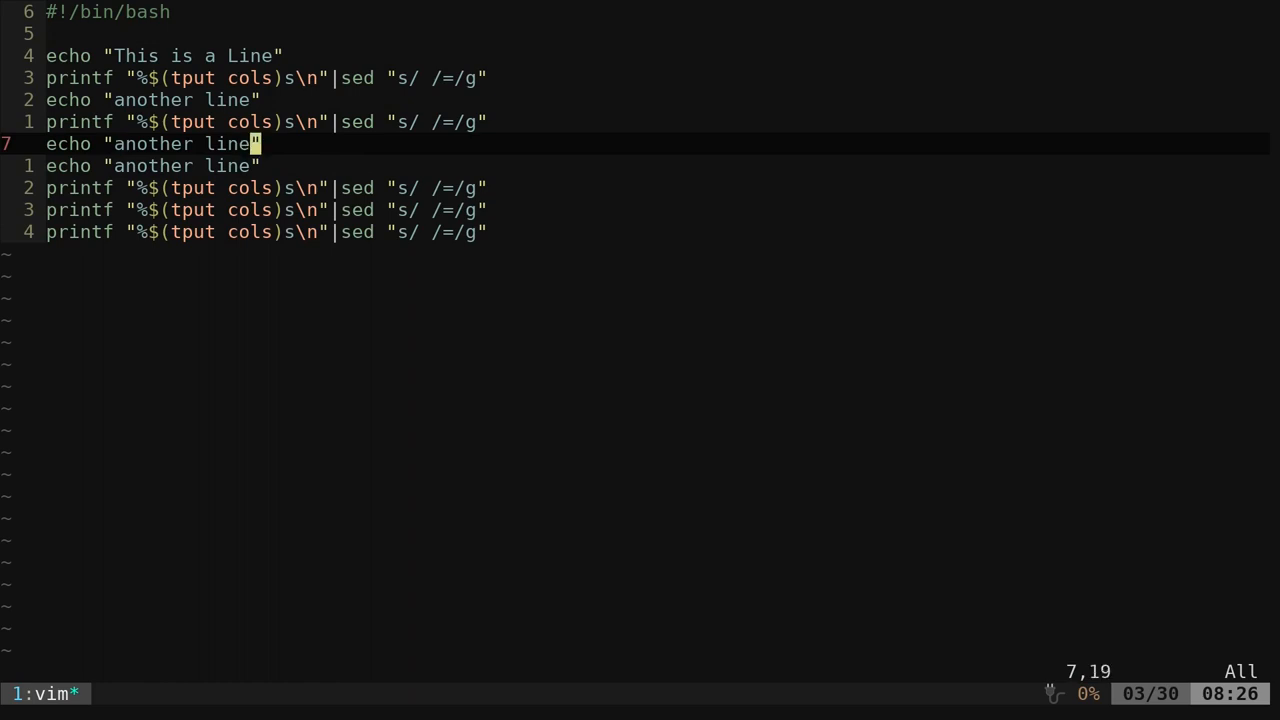
type("once more")
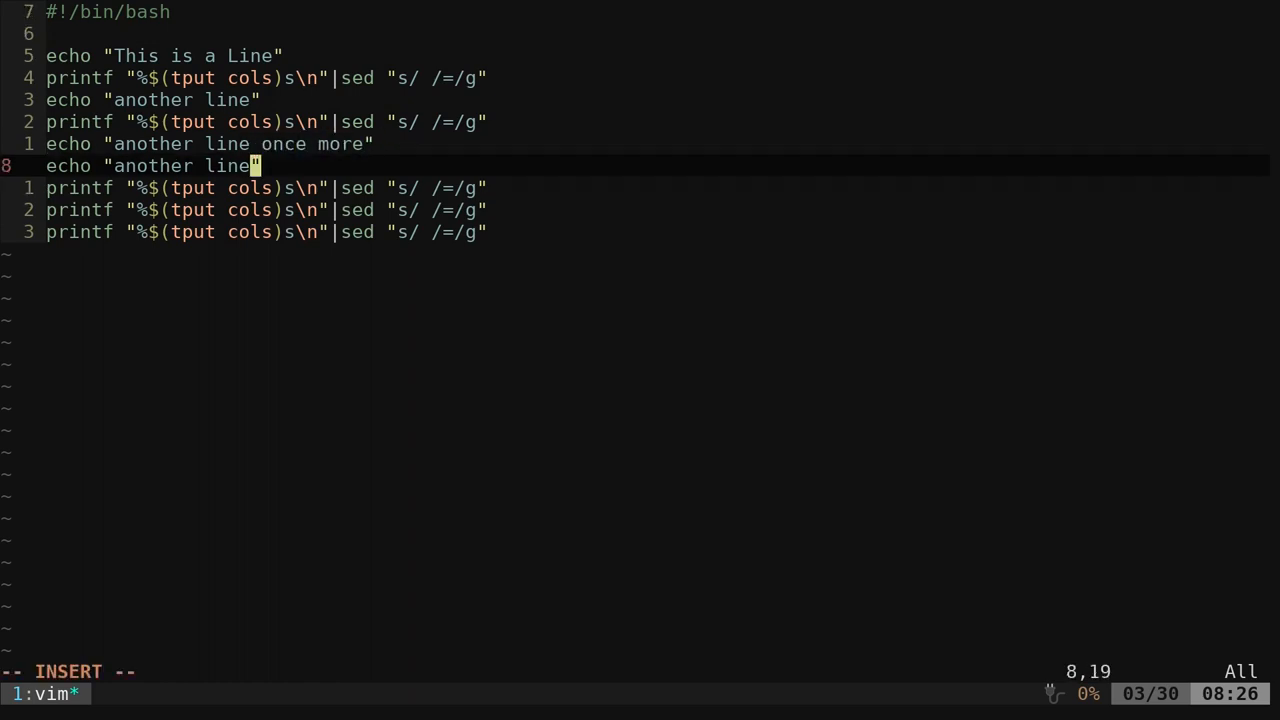
type(", and again")
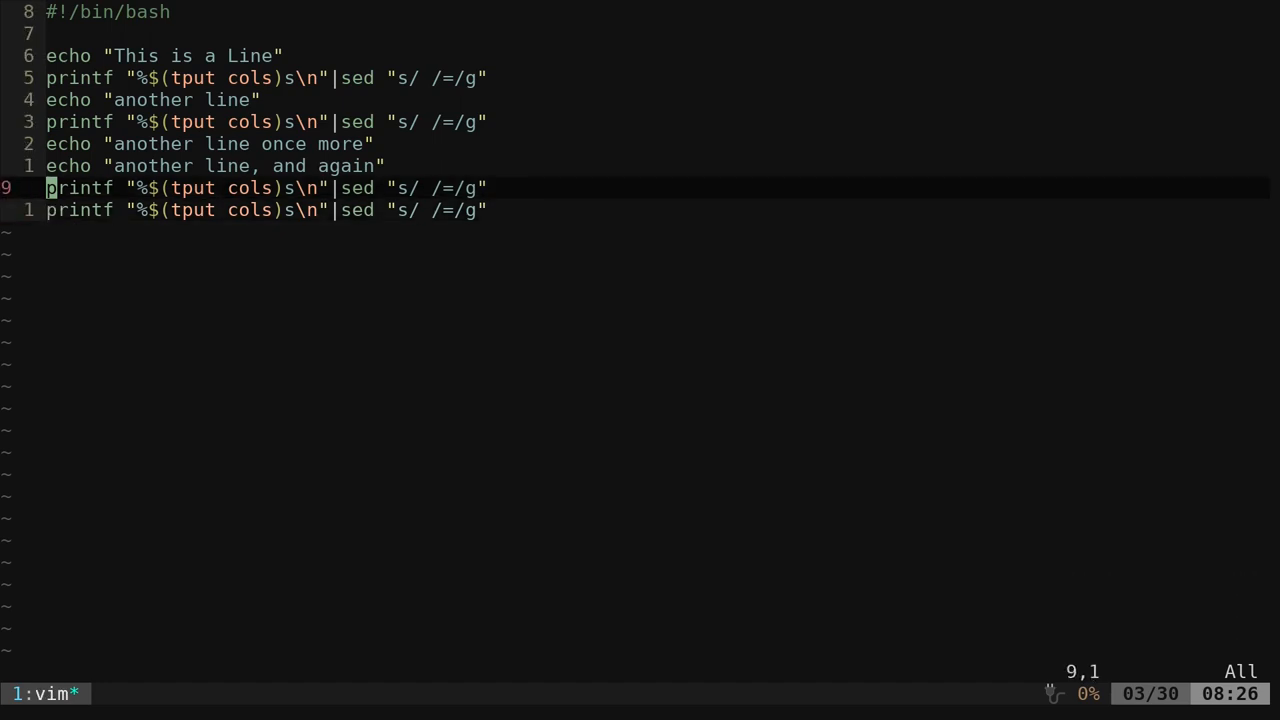
Move one printf to the top and wrap it in function line(){ ... }
key("d")
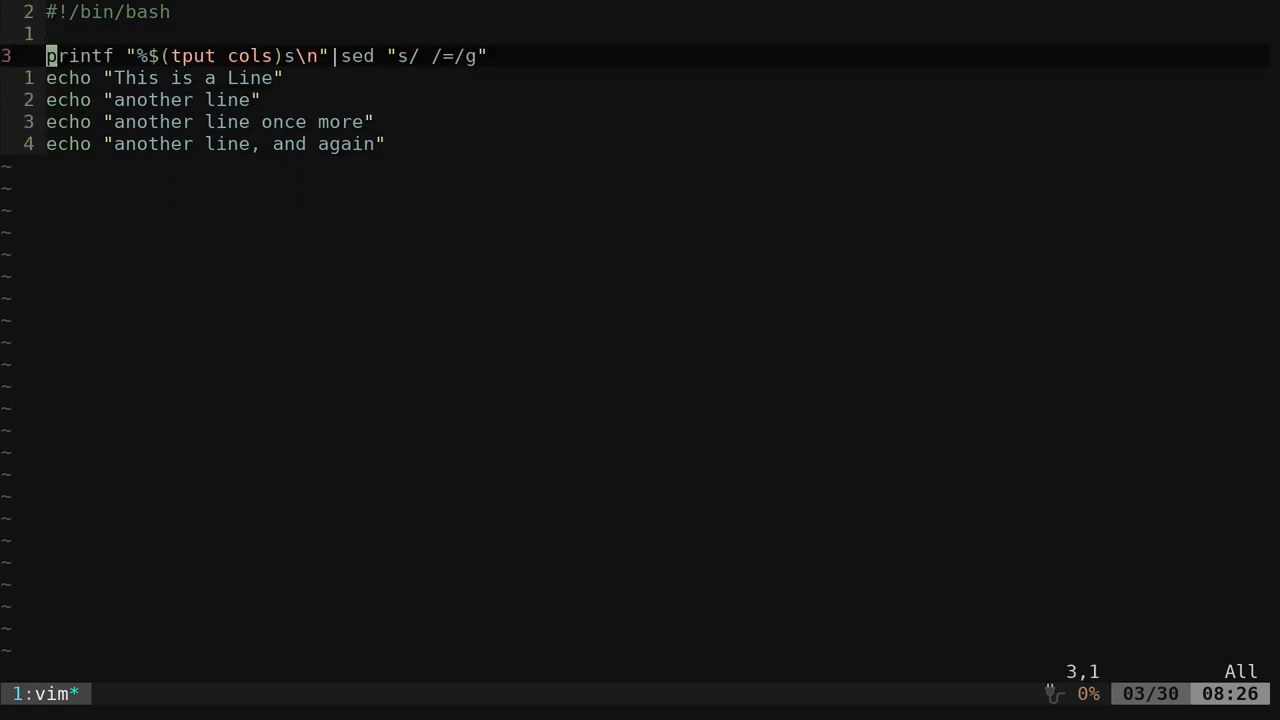
key("Up")
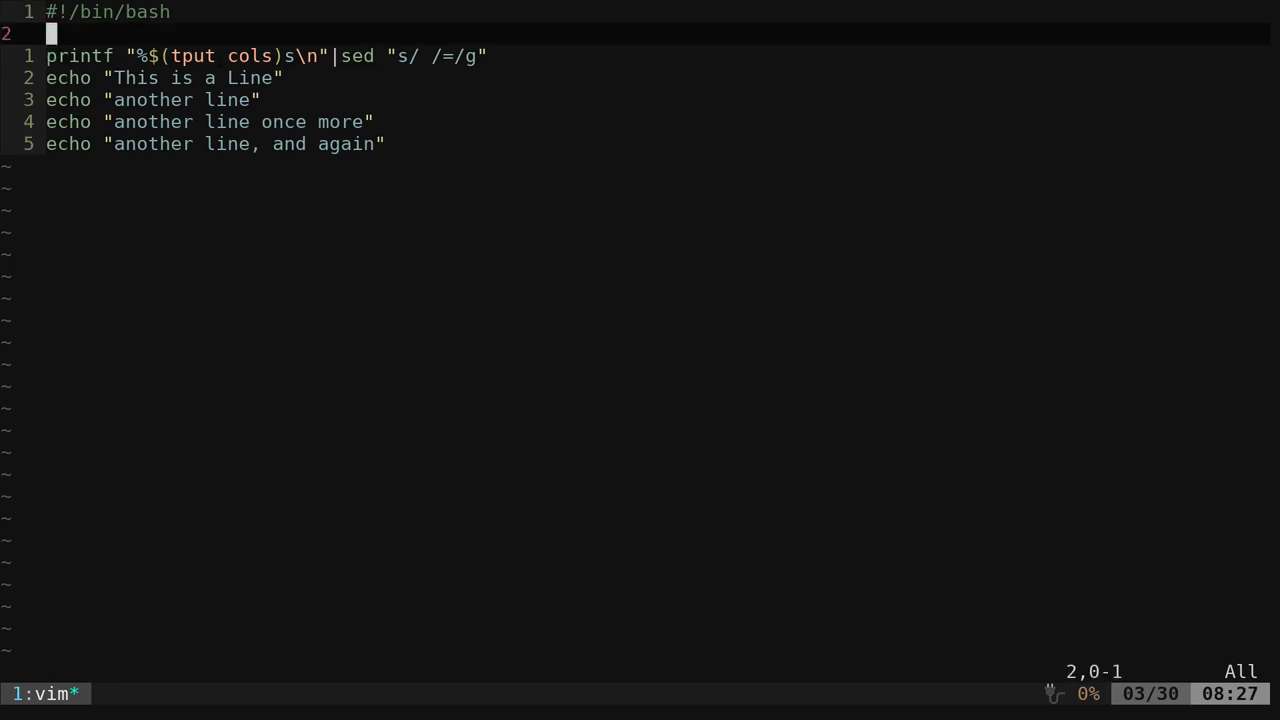
type("function")
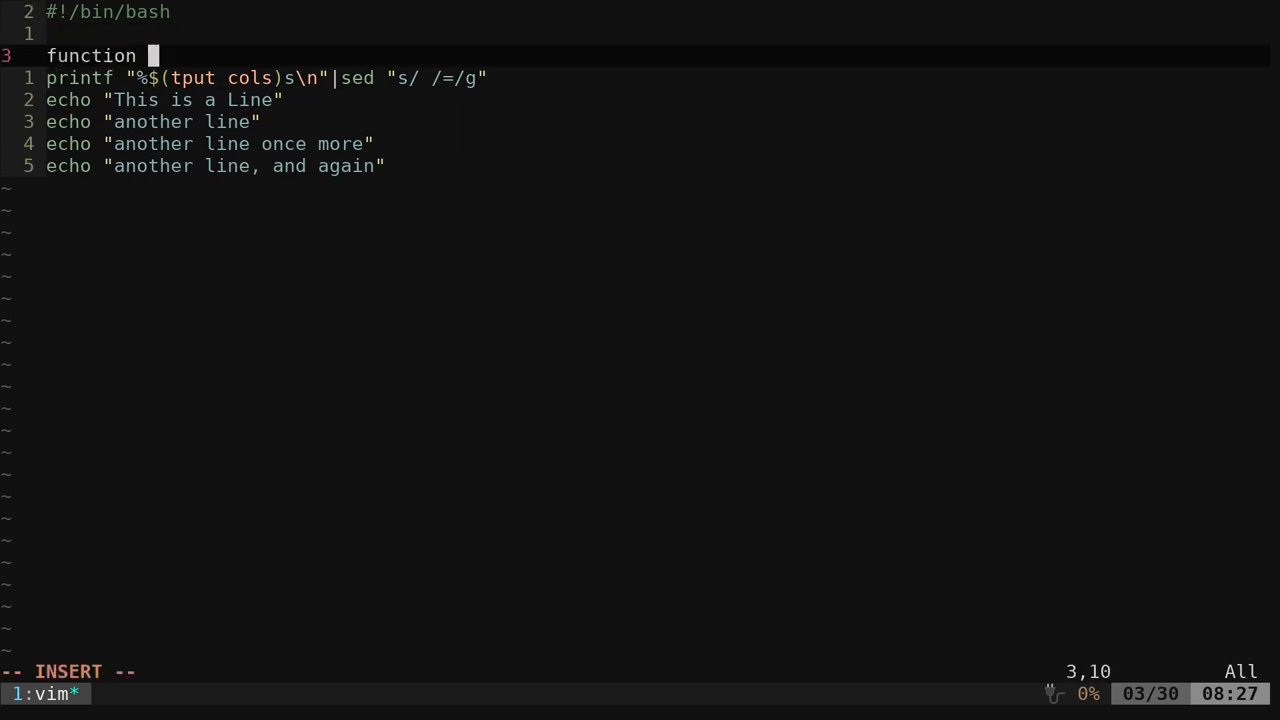
type("line(){")
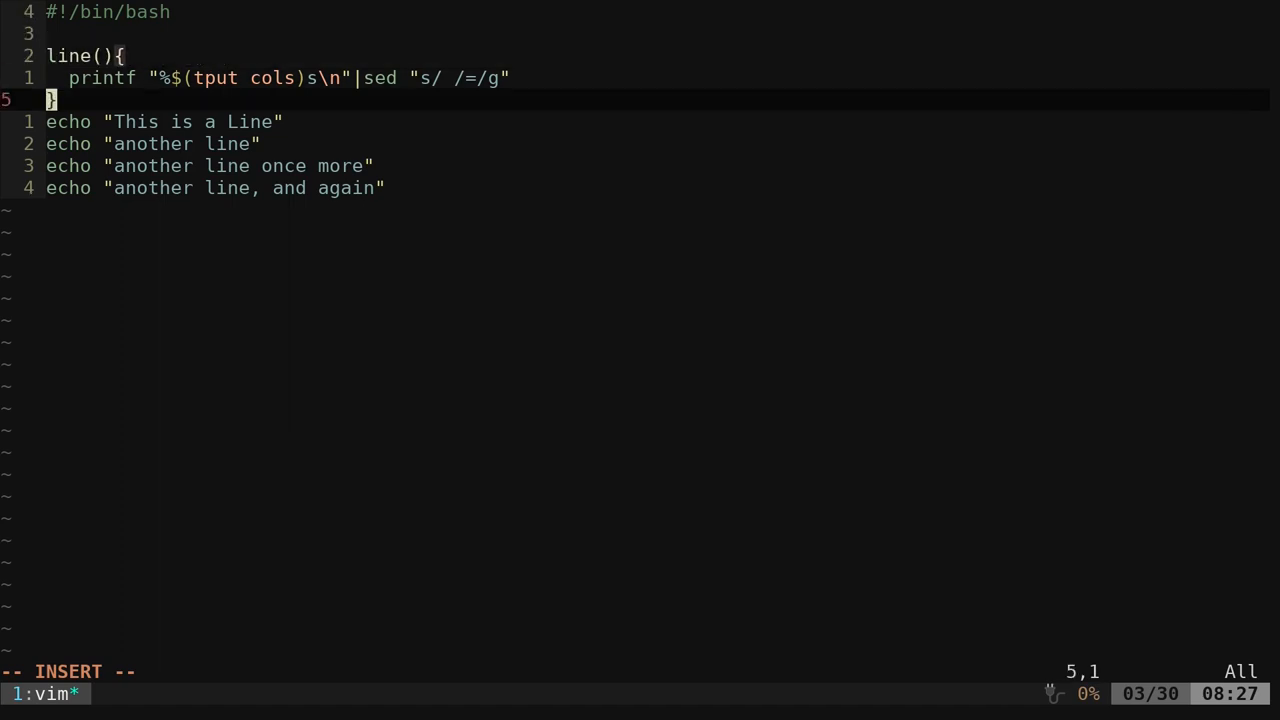
type("i")
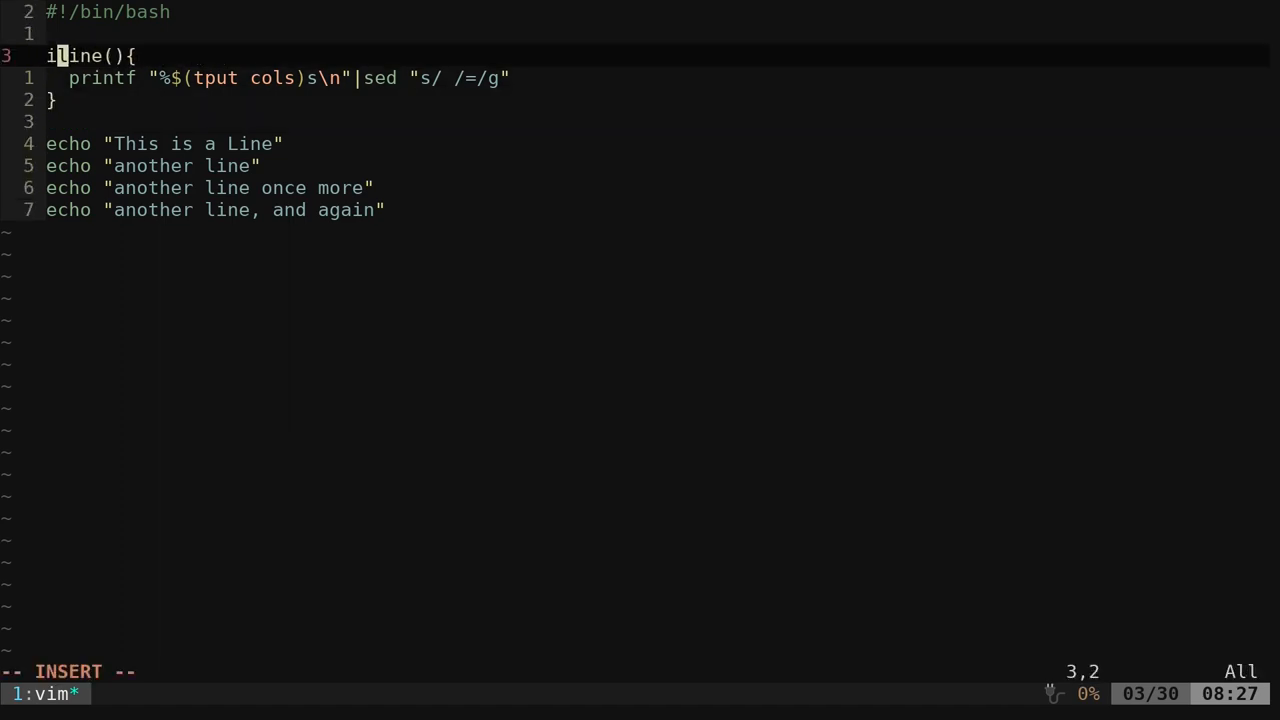
type("unction")
type("l")
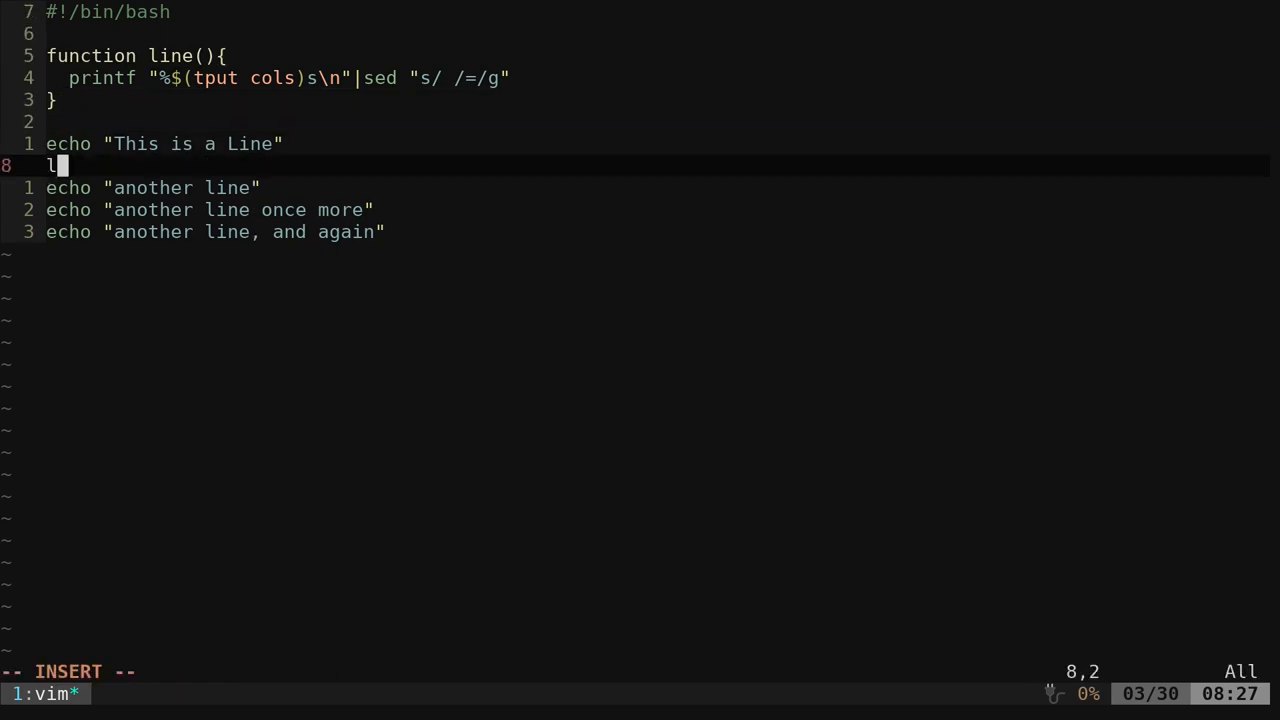
Call line after each of the first three echo lines
type("ine")
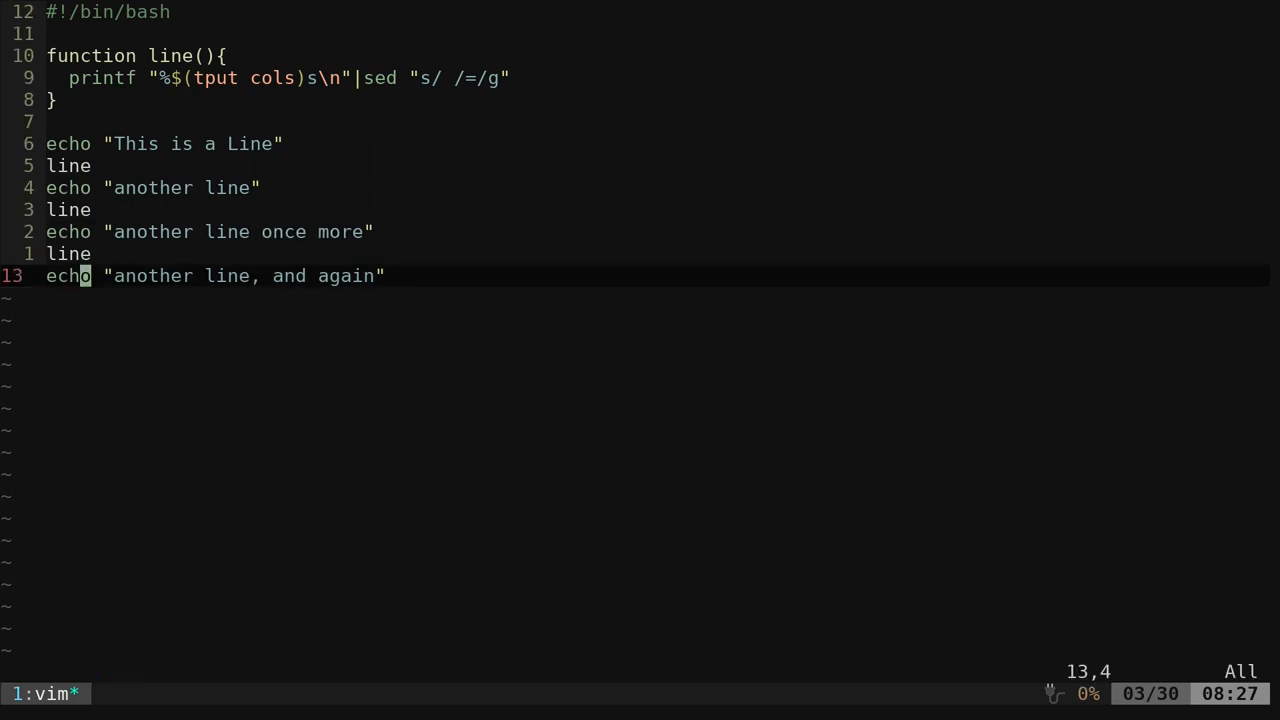
type("line")
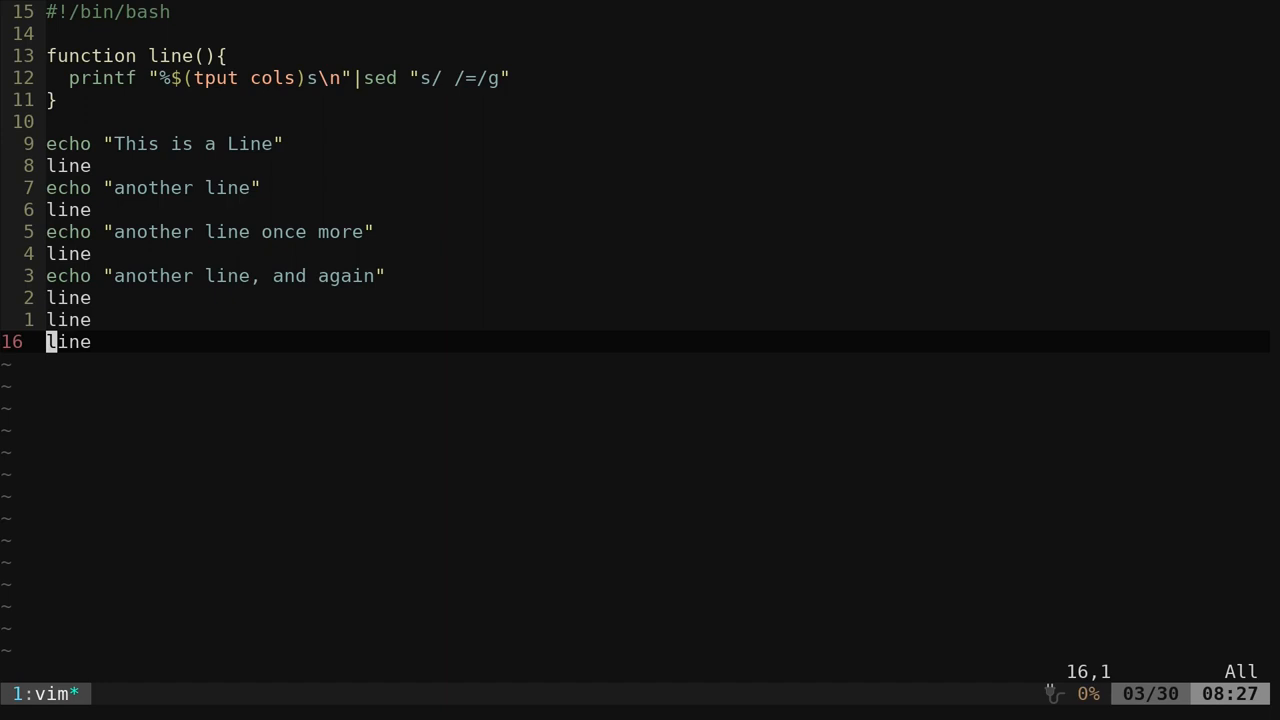
mouse_move(82, 188)
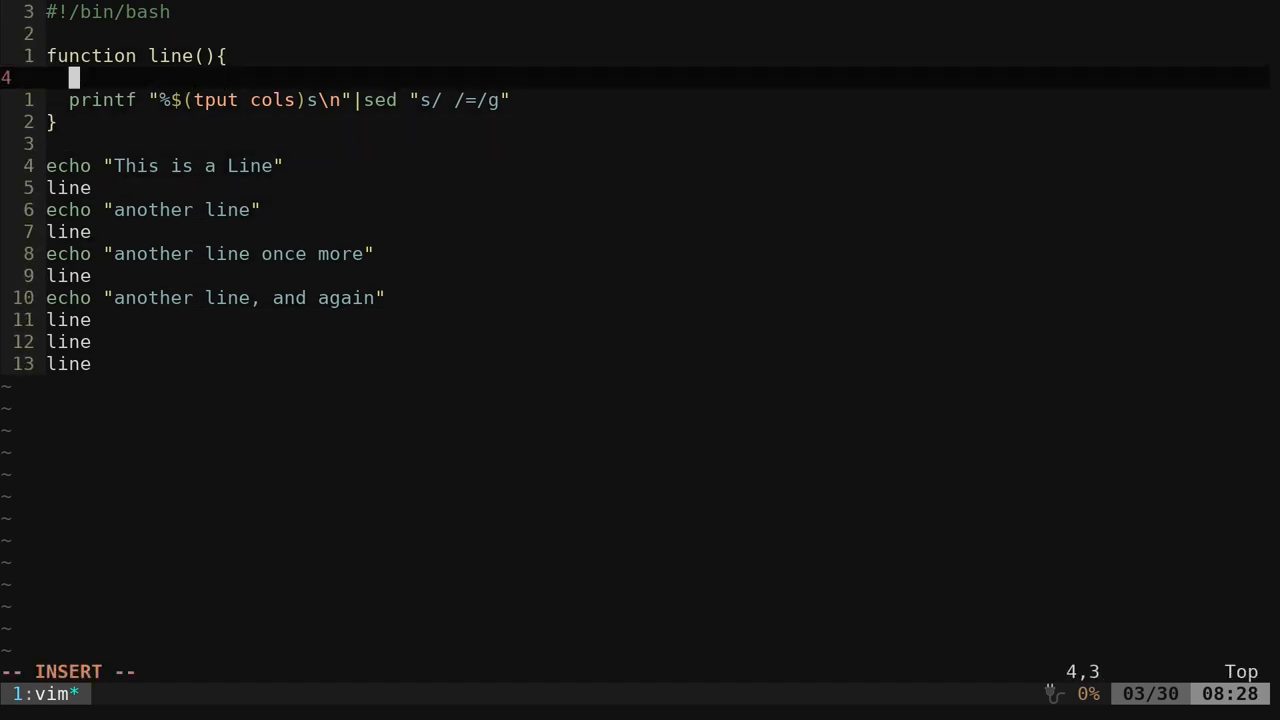
Store the width in w="$(tput cols)" and use ${w} in the printf format
type("w")
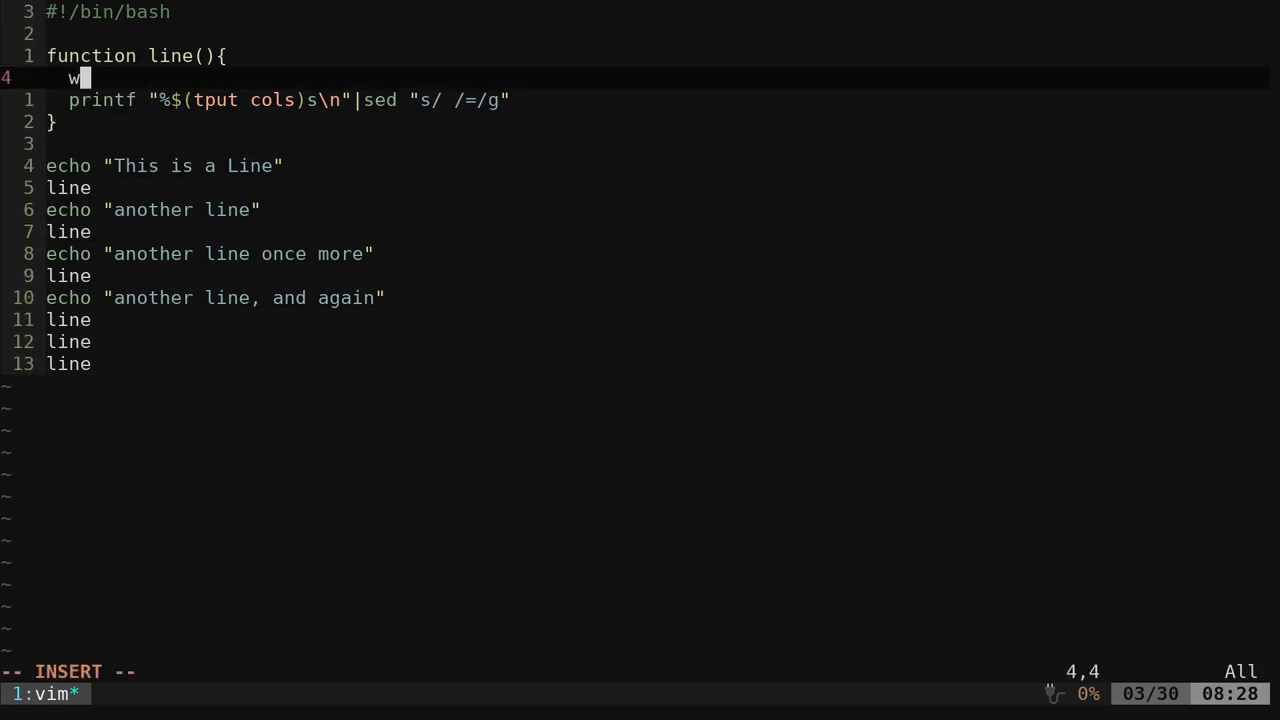
type("=\"$(tput cols")
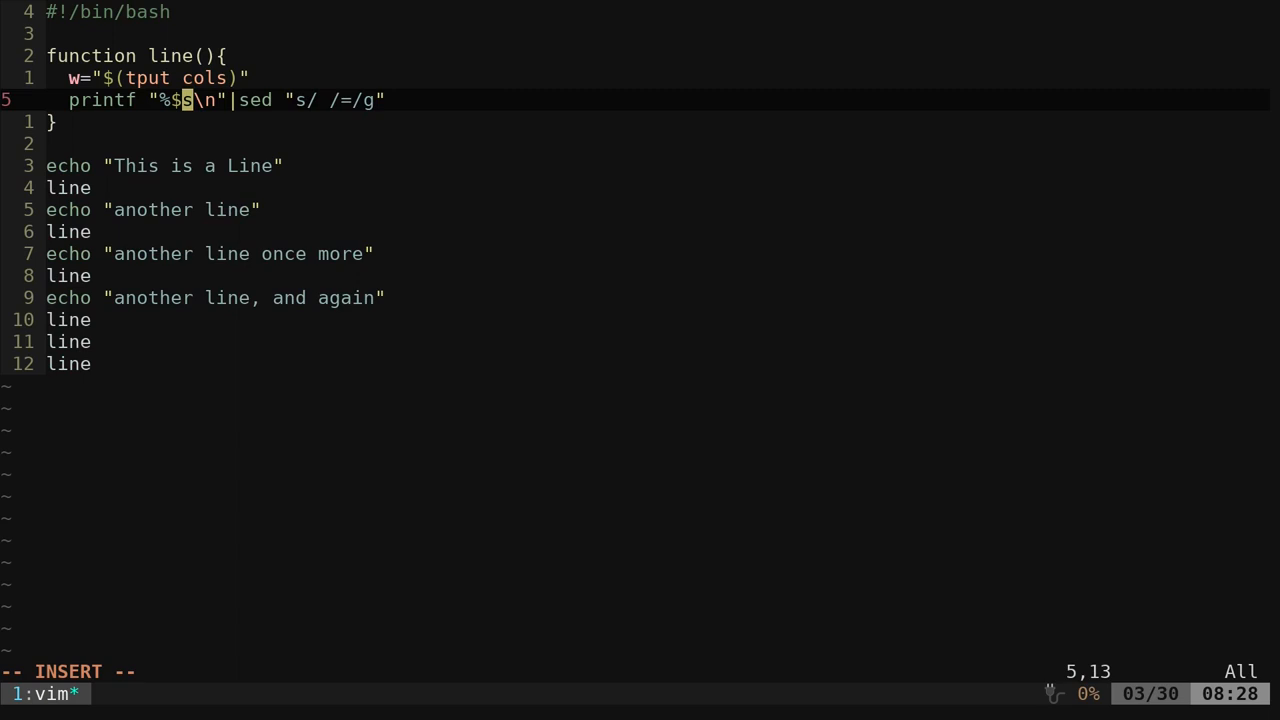
type("{}")
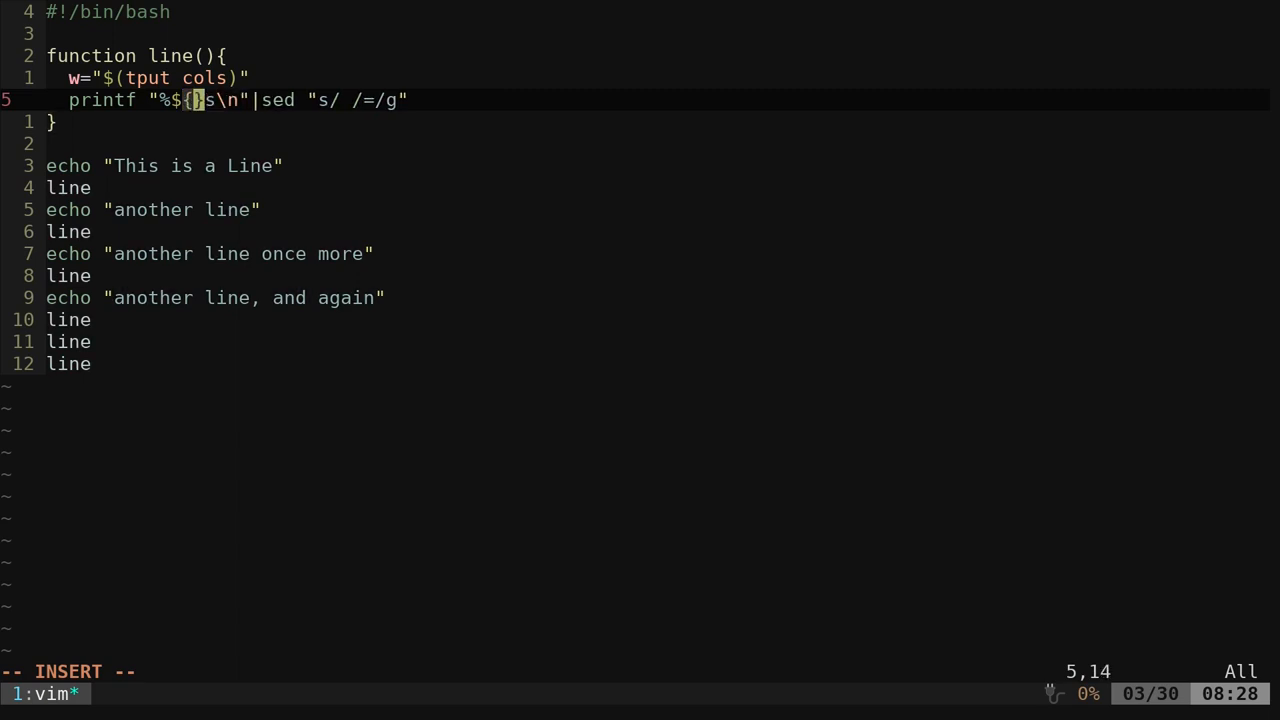
type("w}")
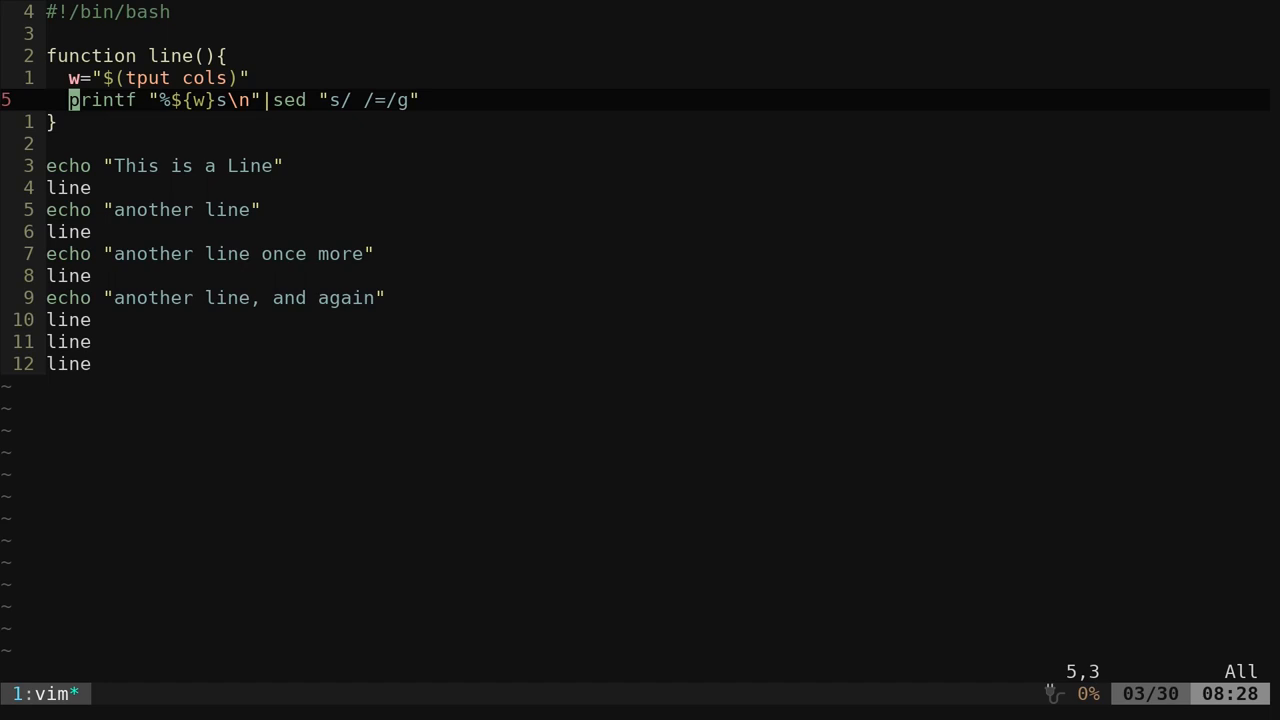
key("o")
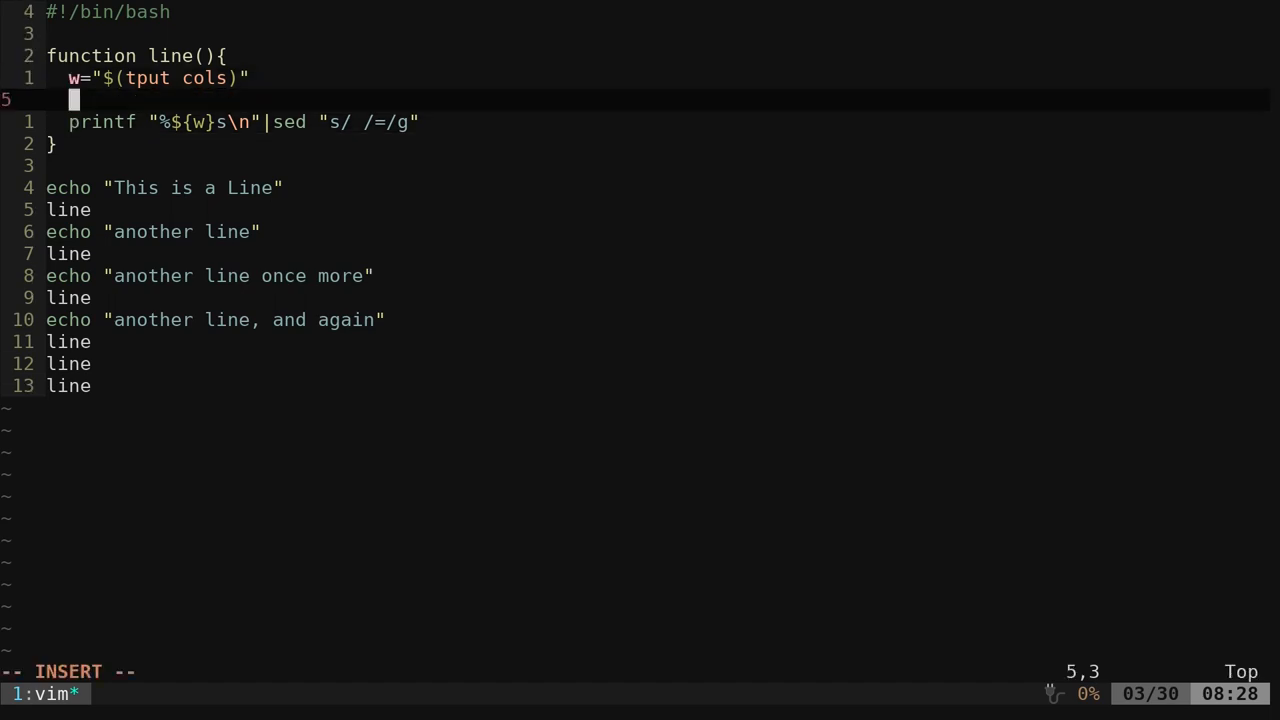
Set char="=" and substitute $char in sed, then save and run ./line.sh
type("char=\"\"")
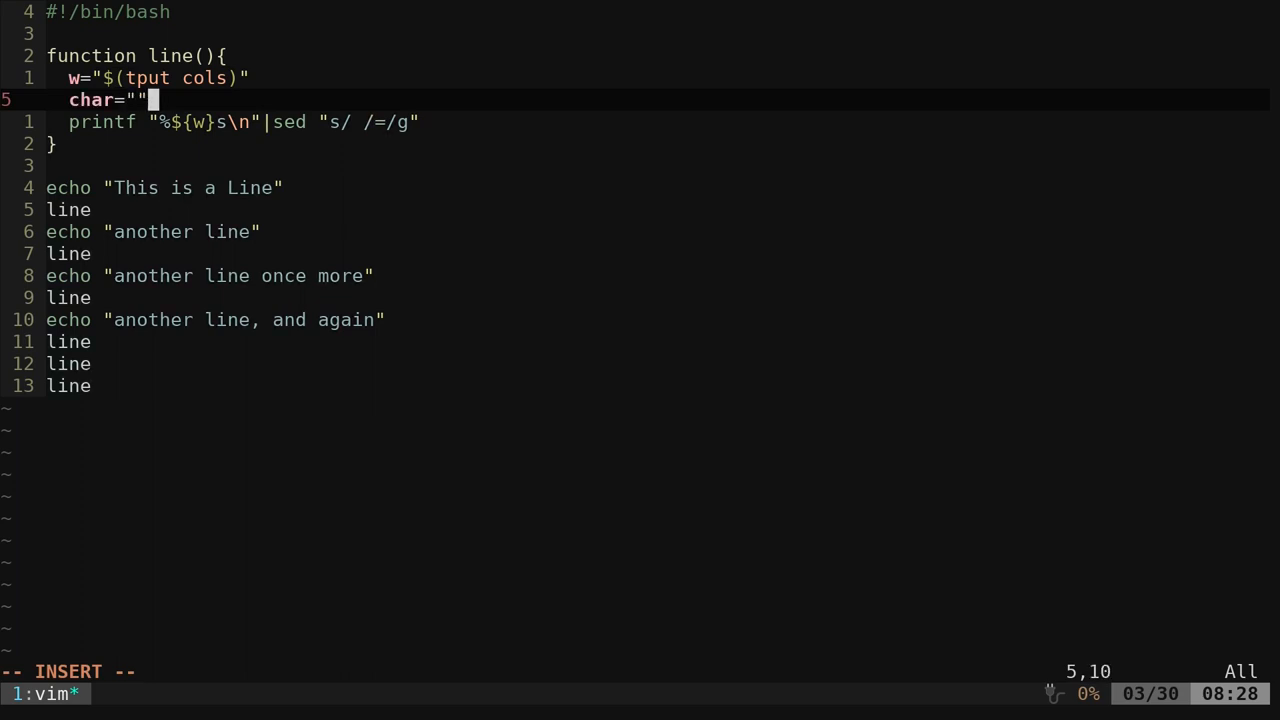
type("=")
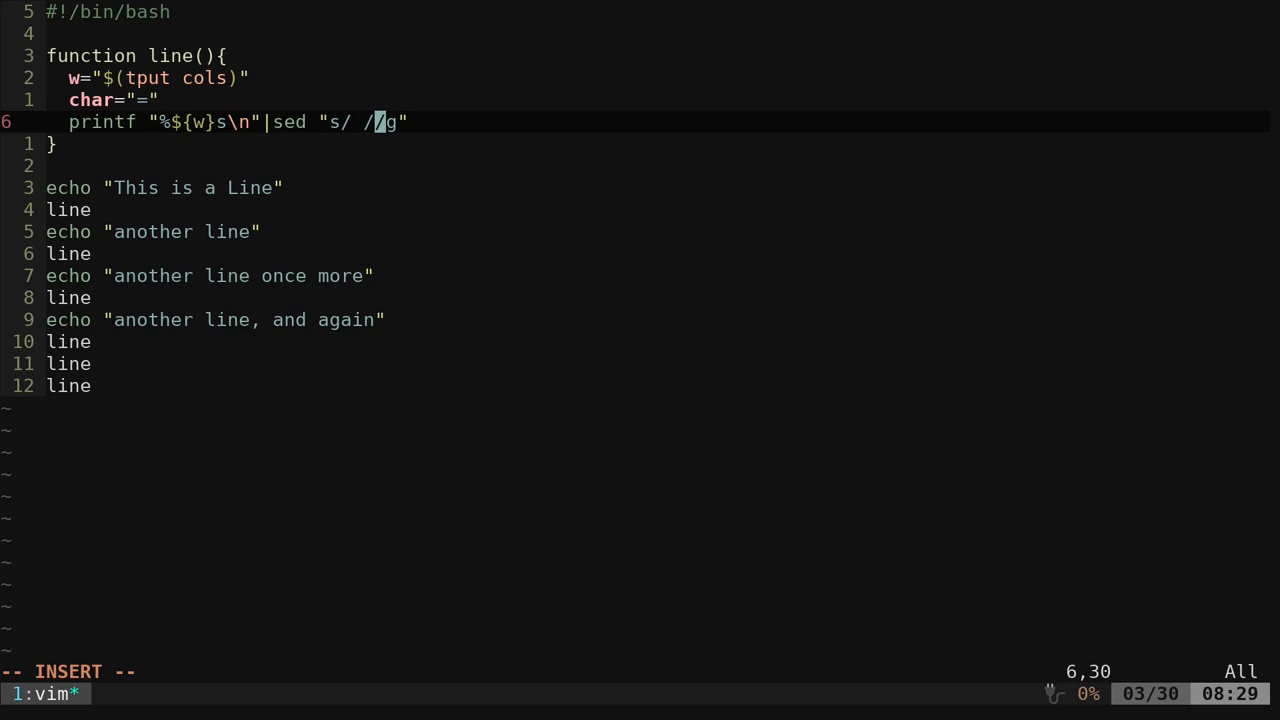
type("$char/")
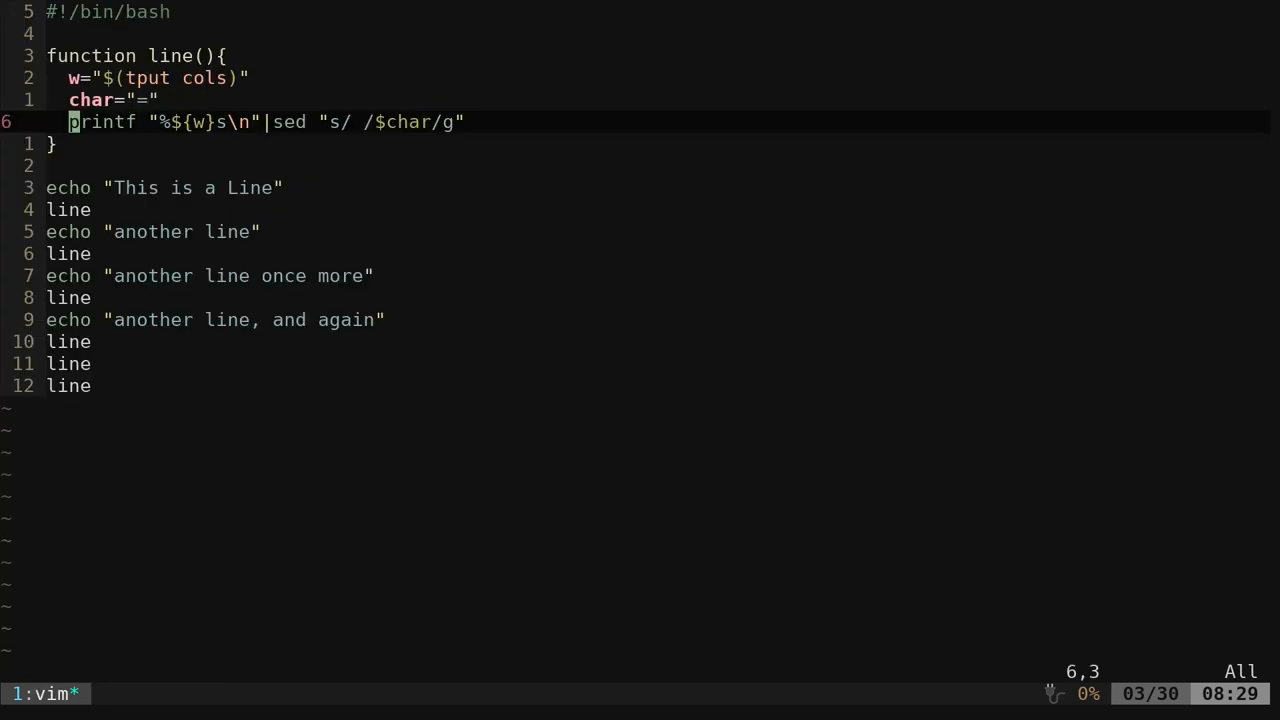
type("-")
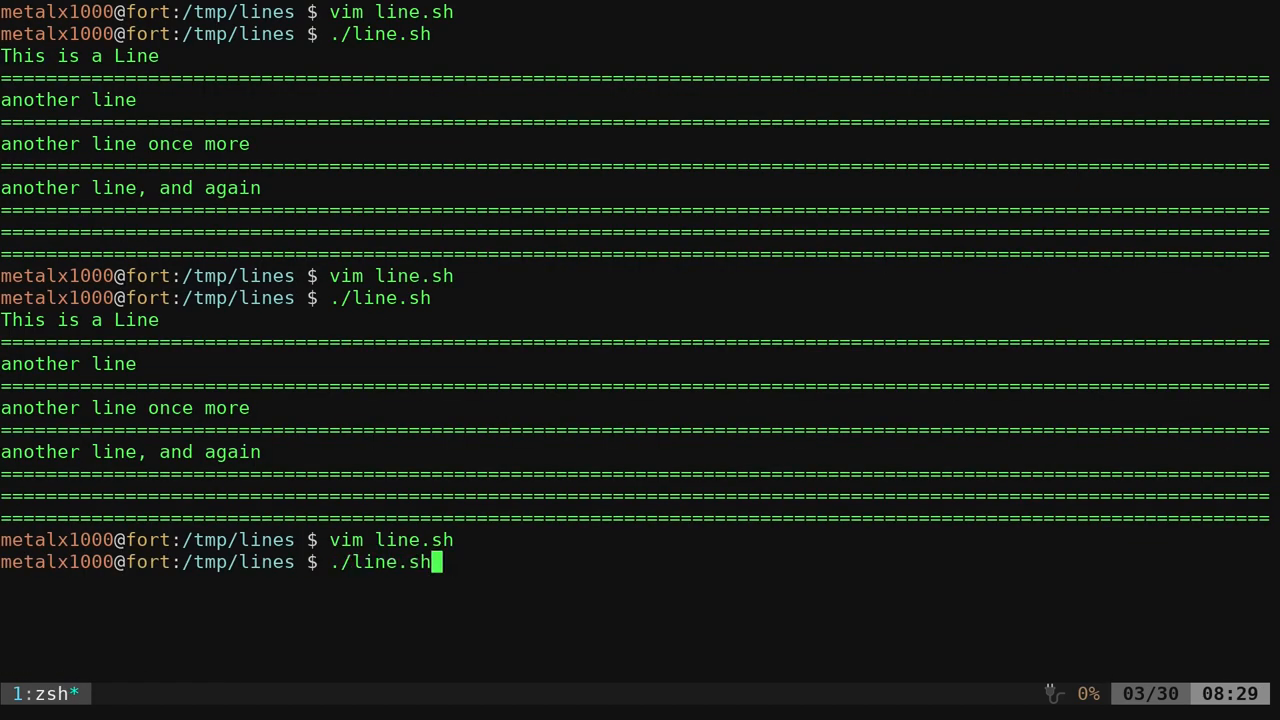
key("Return")
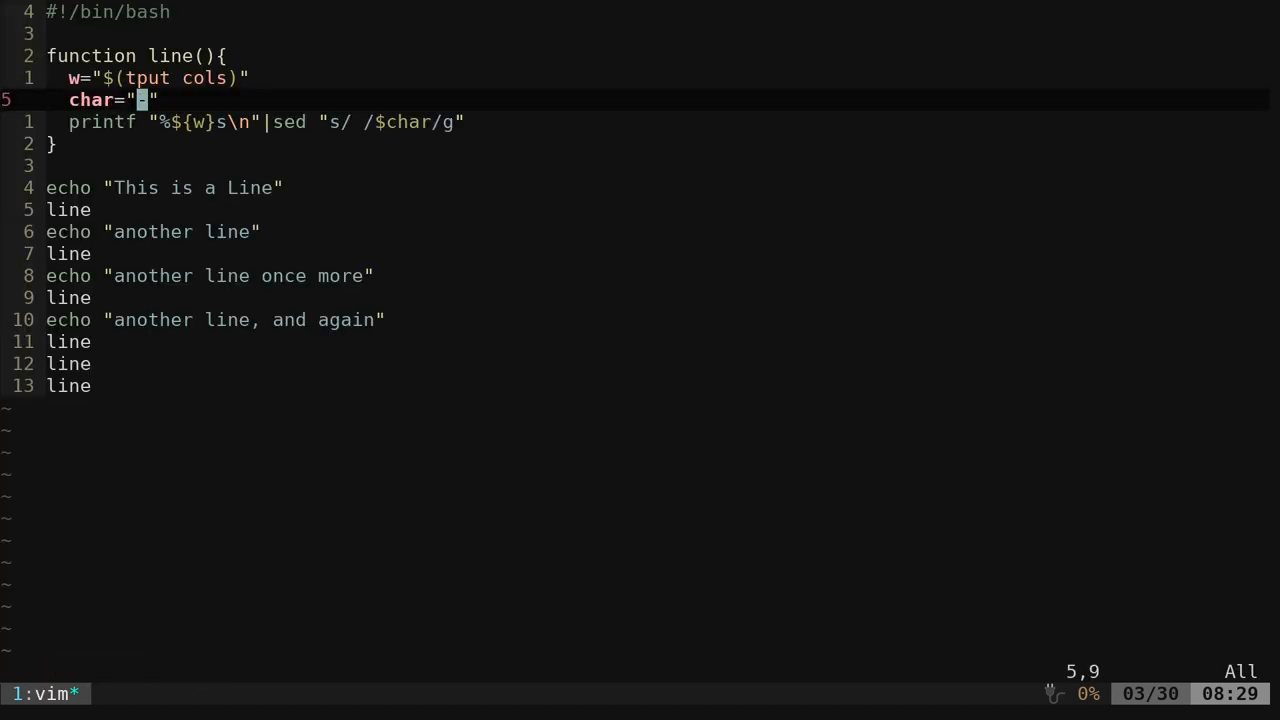
key("x")
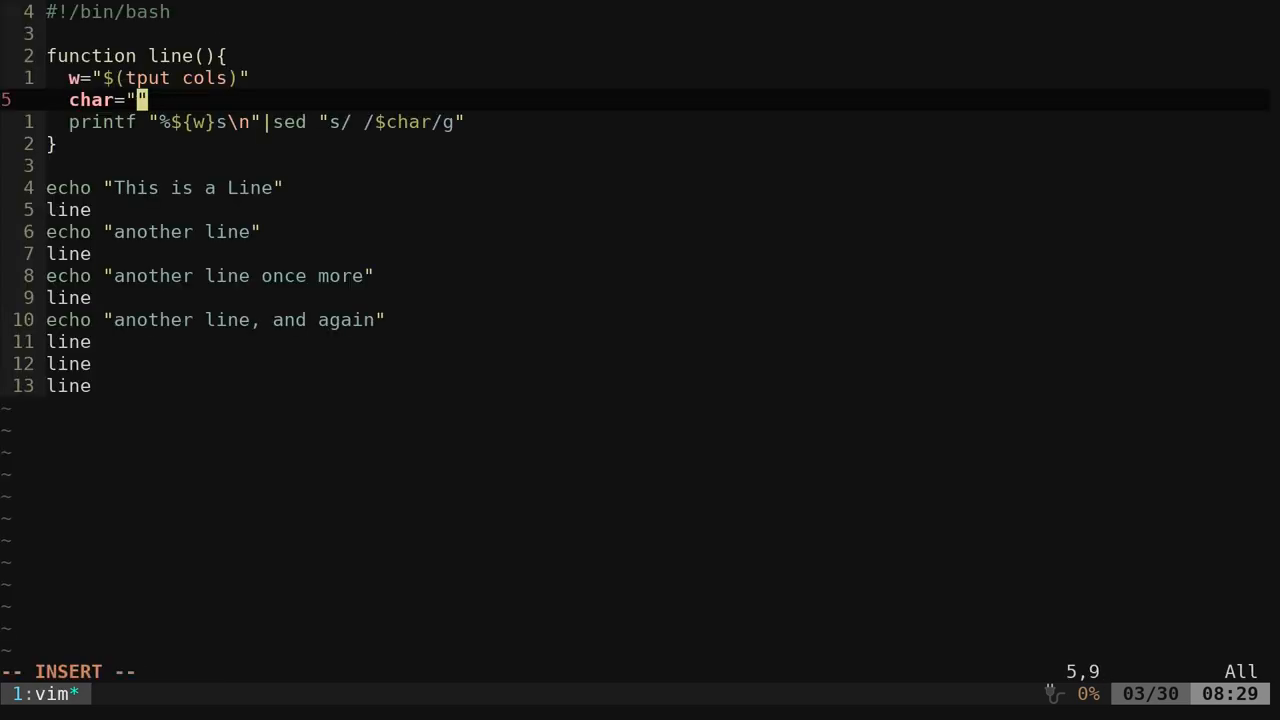
type("*")
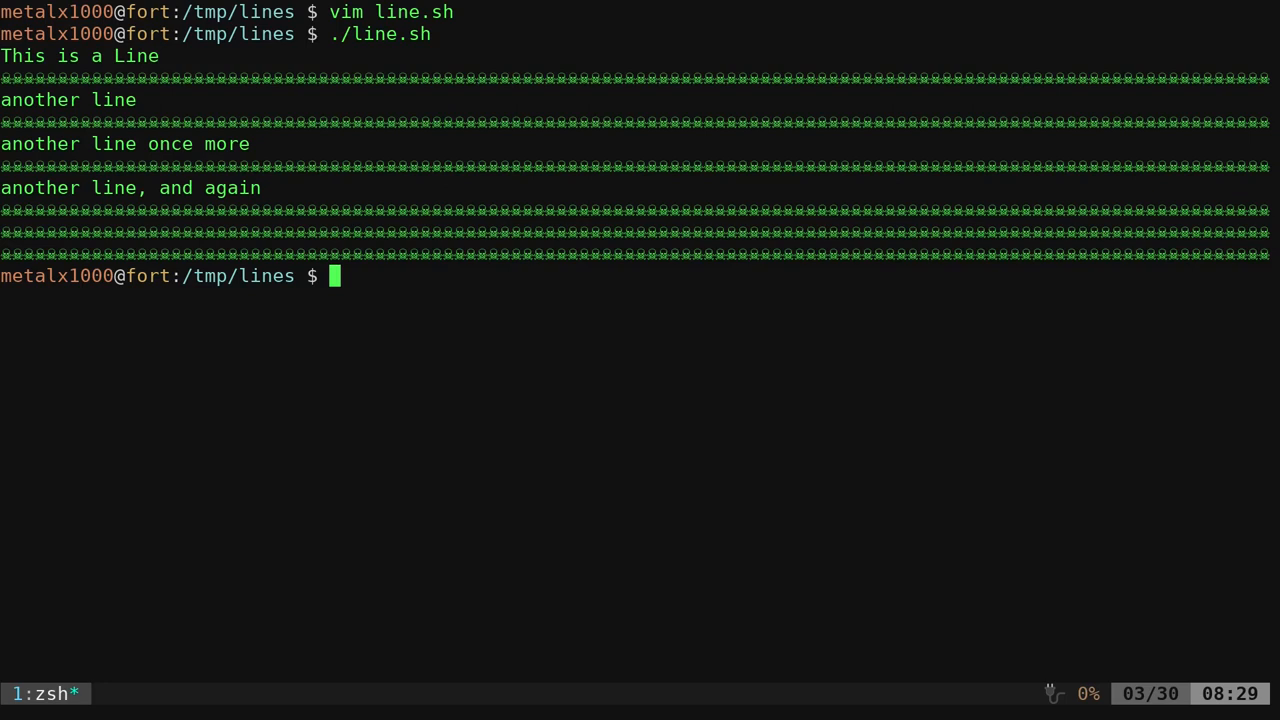
type("vim line.sh")
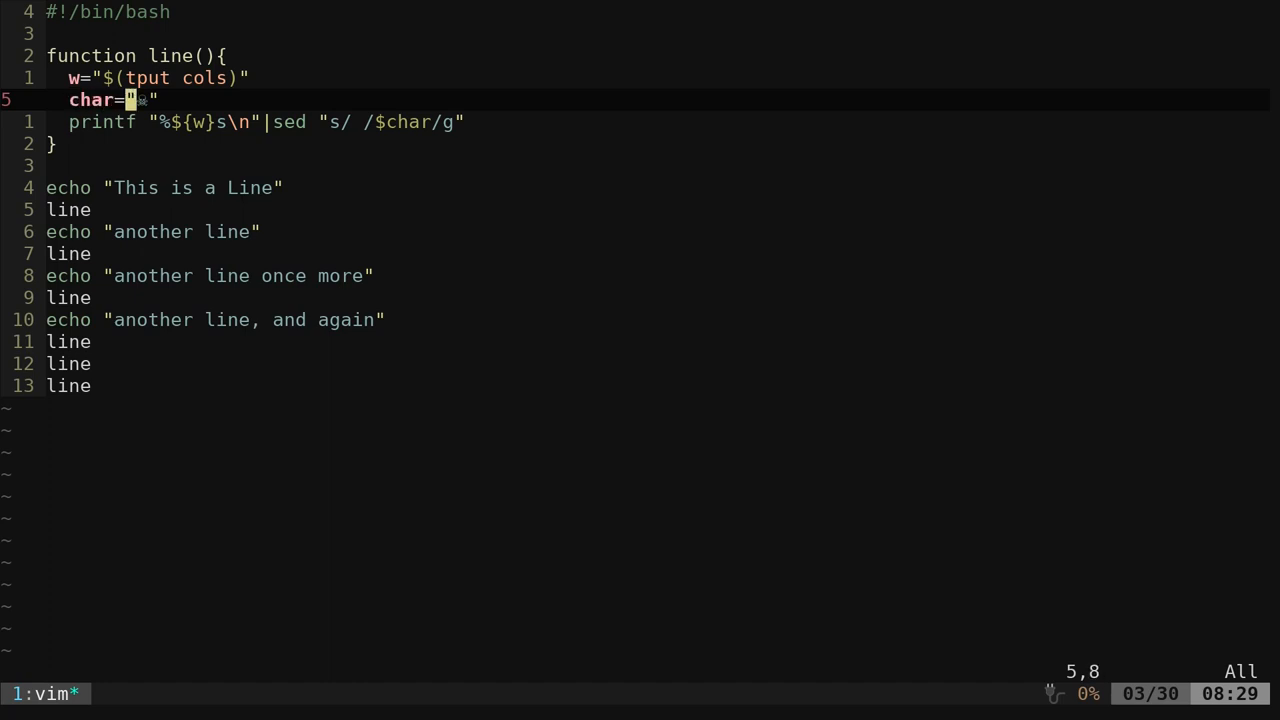
Set char="$1" and pass =, *, # and ! to the line calls, then test-run
type("$1")
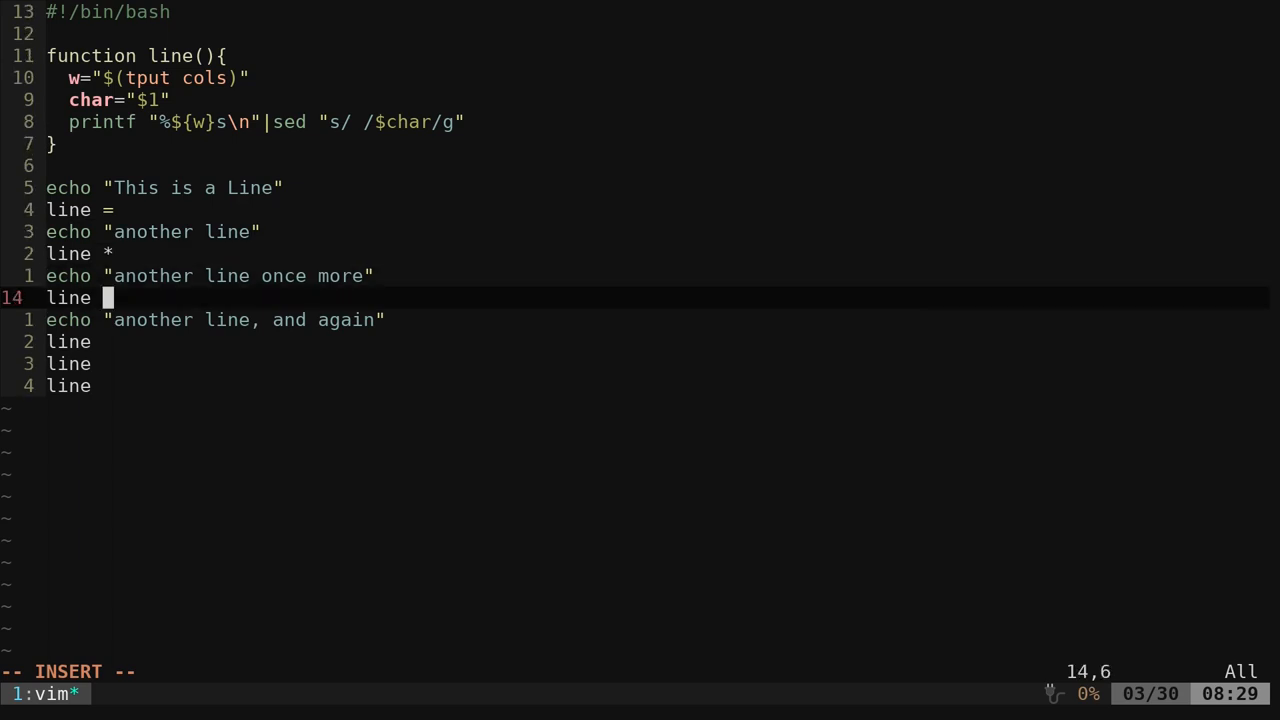
type("#")
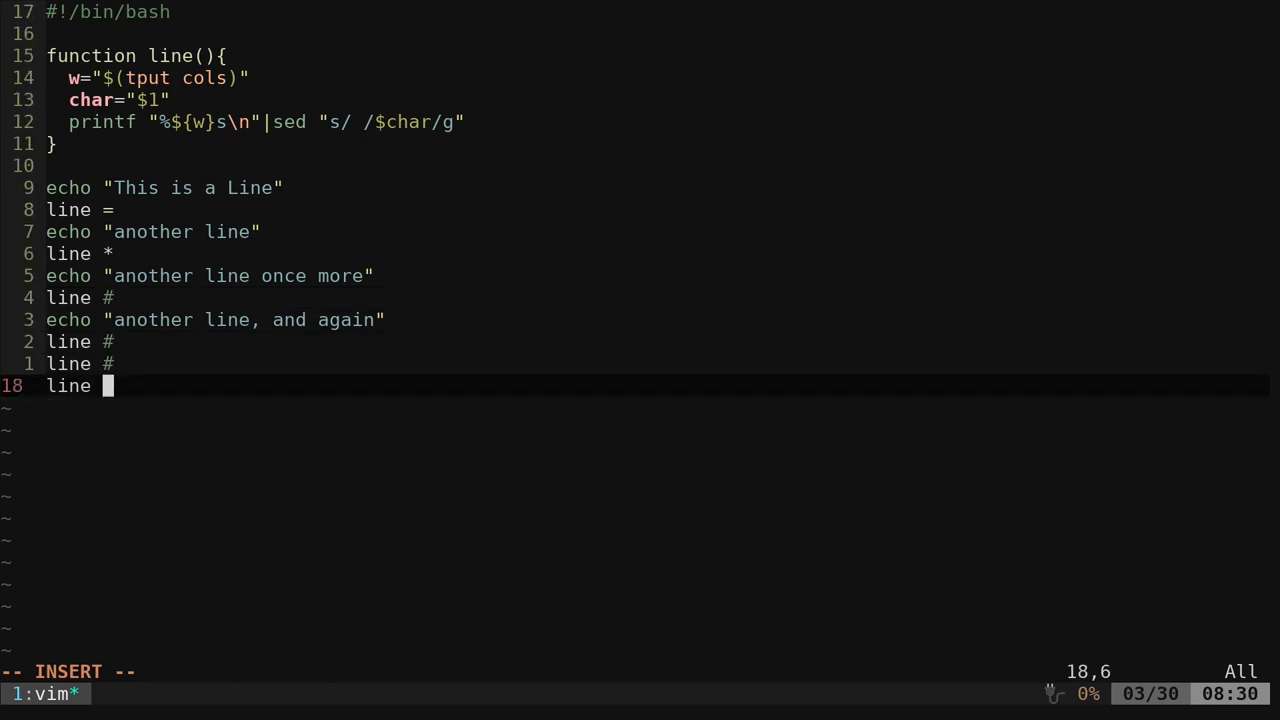
type("!")
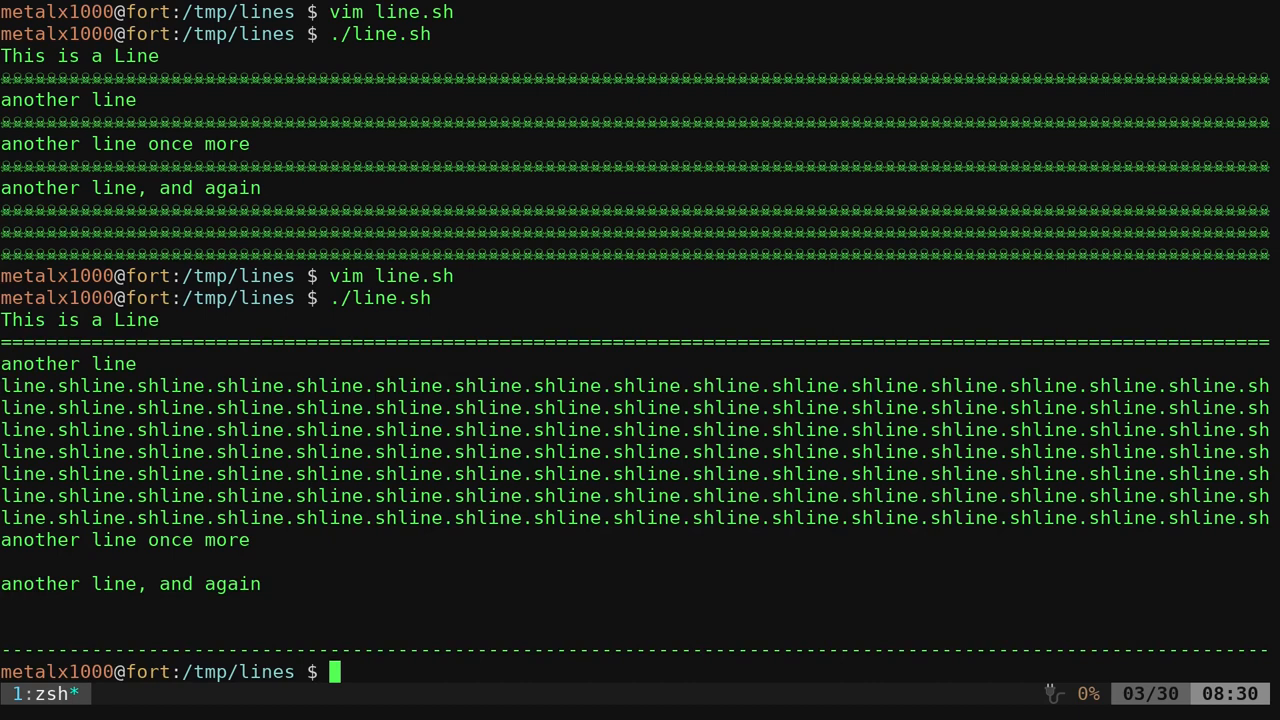
Reopen line.sh and quote each line argument as '=', '*', '#', with '-' last
type("vim line.sh")
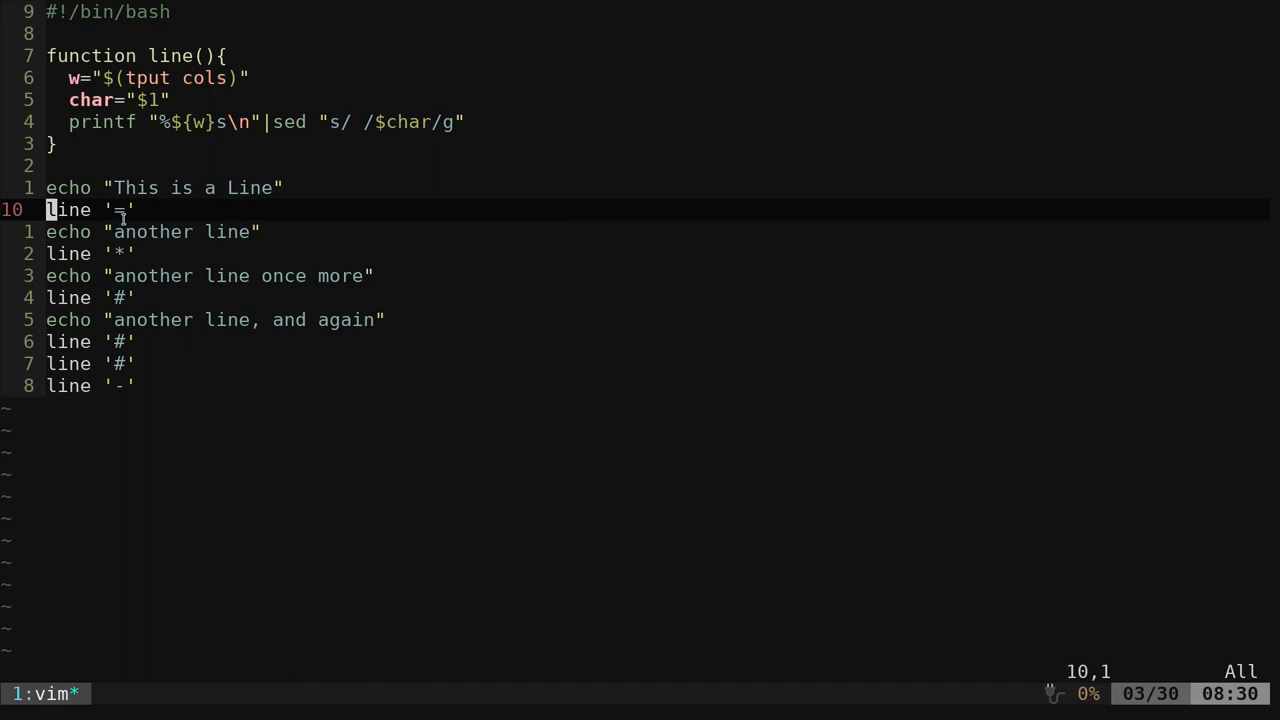
mouse_move(356, 272)
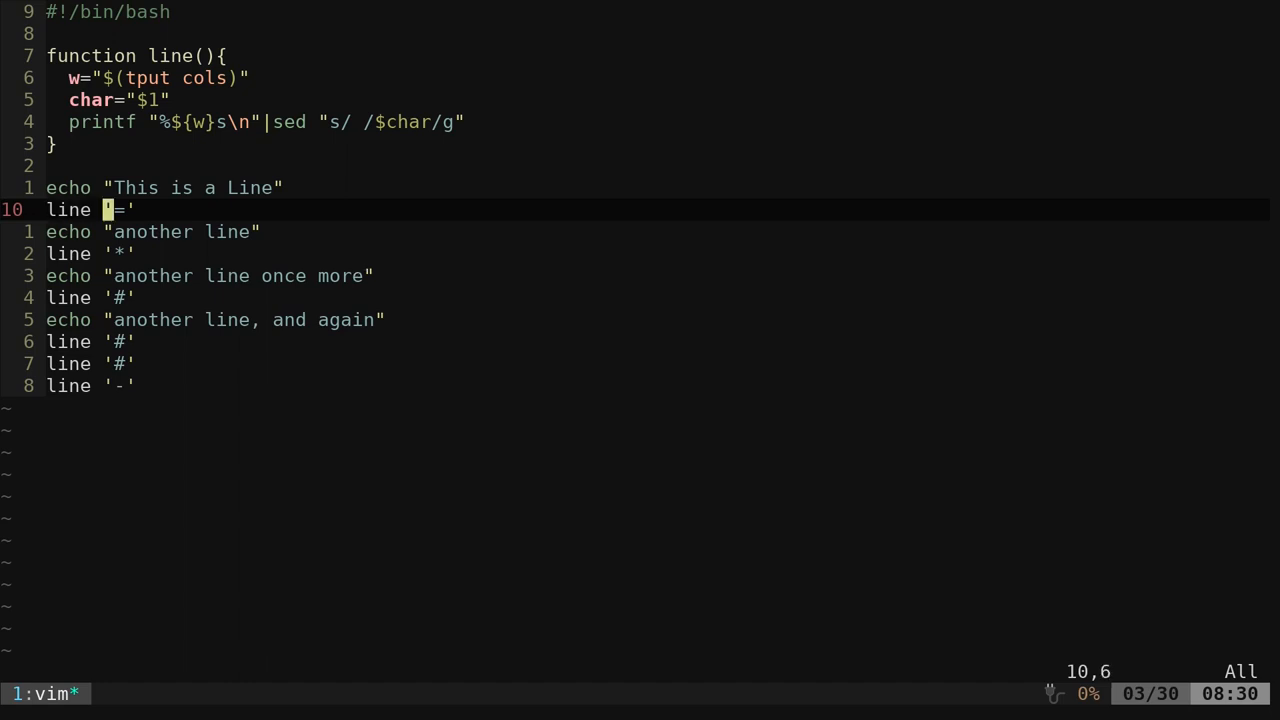
mouse_move(146, 88)
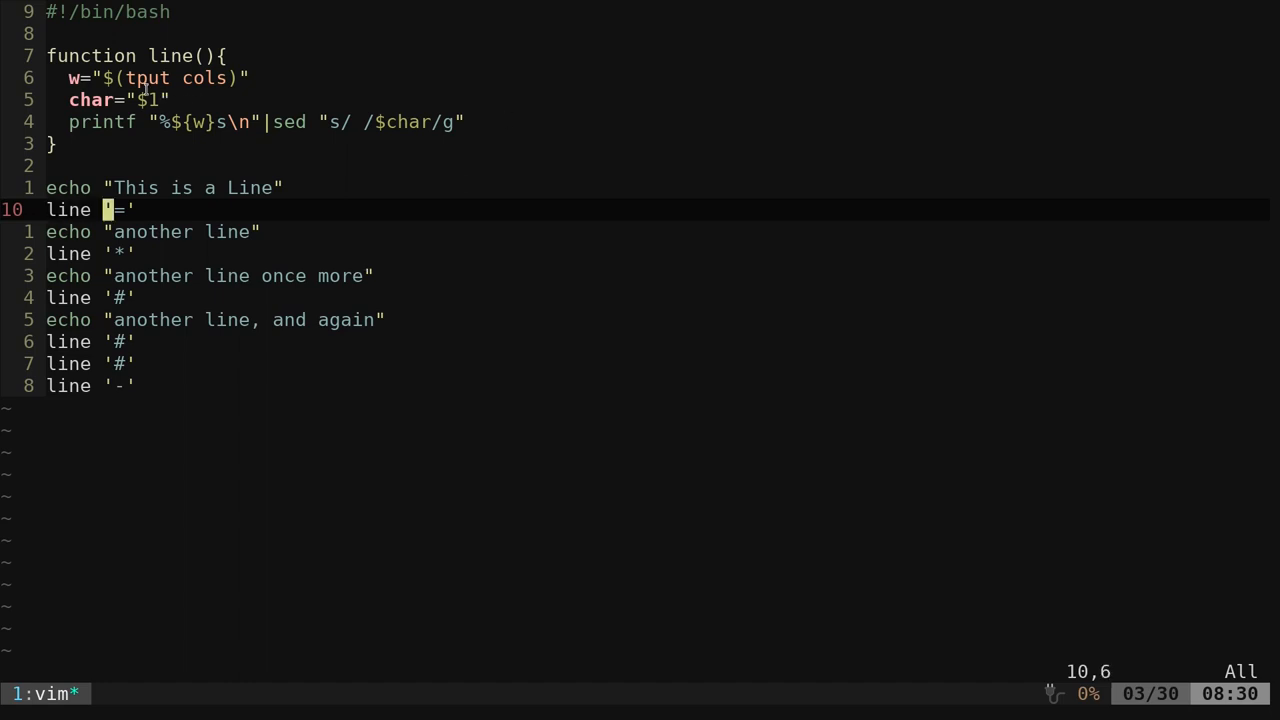
mouse_move(100, 100)
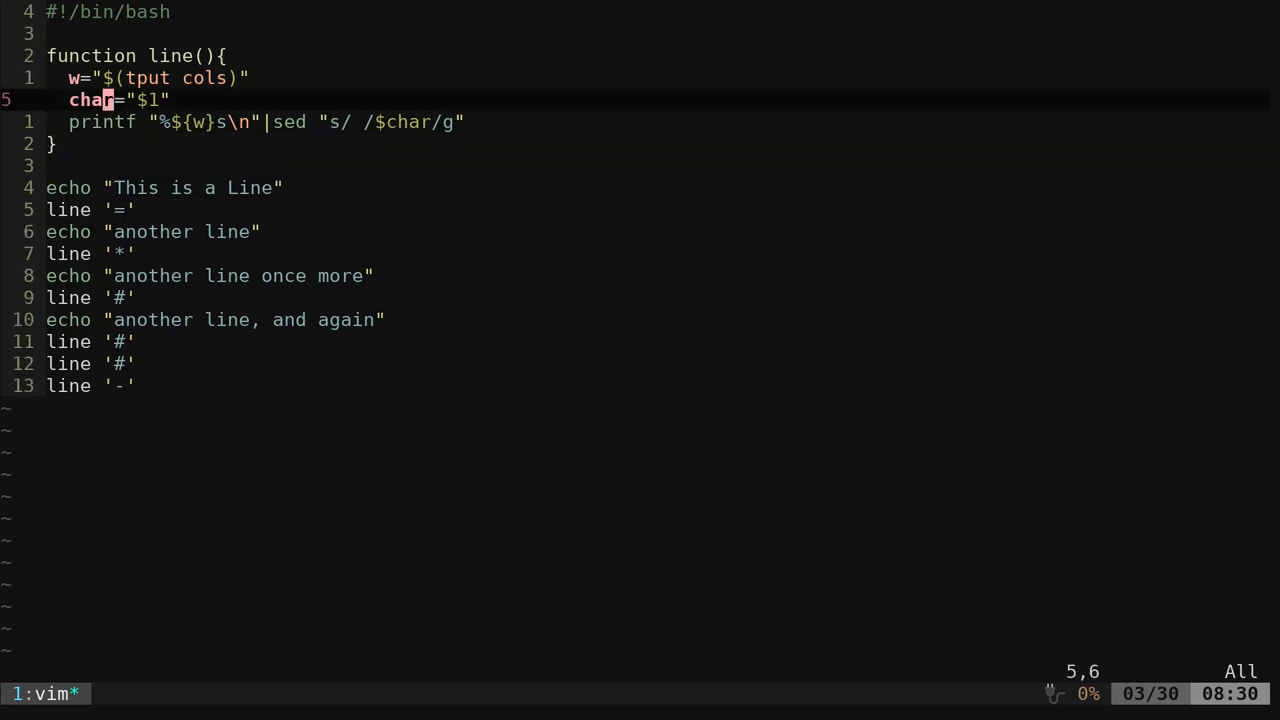
Add the line [ "$1" = "" ]&& char="=" above char="$1" so line() defaults to =
key("k")
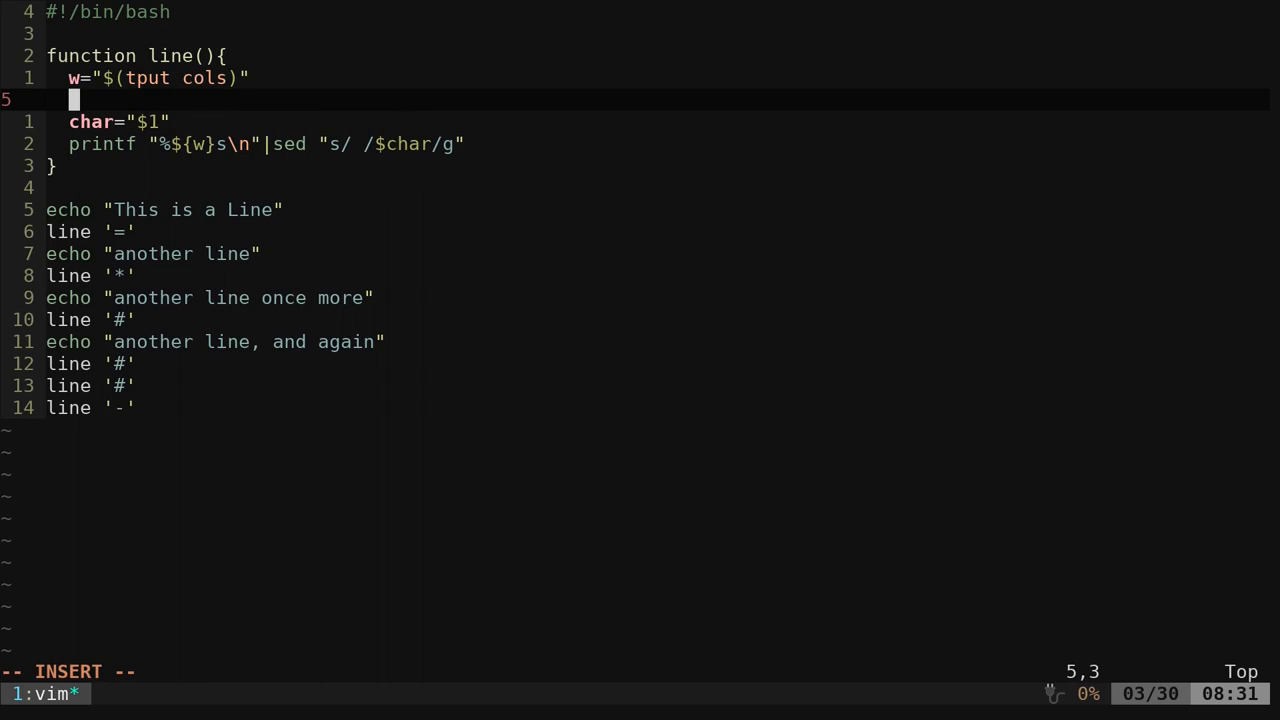
type("[")
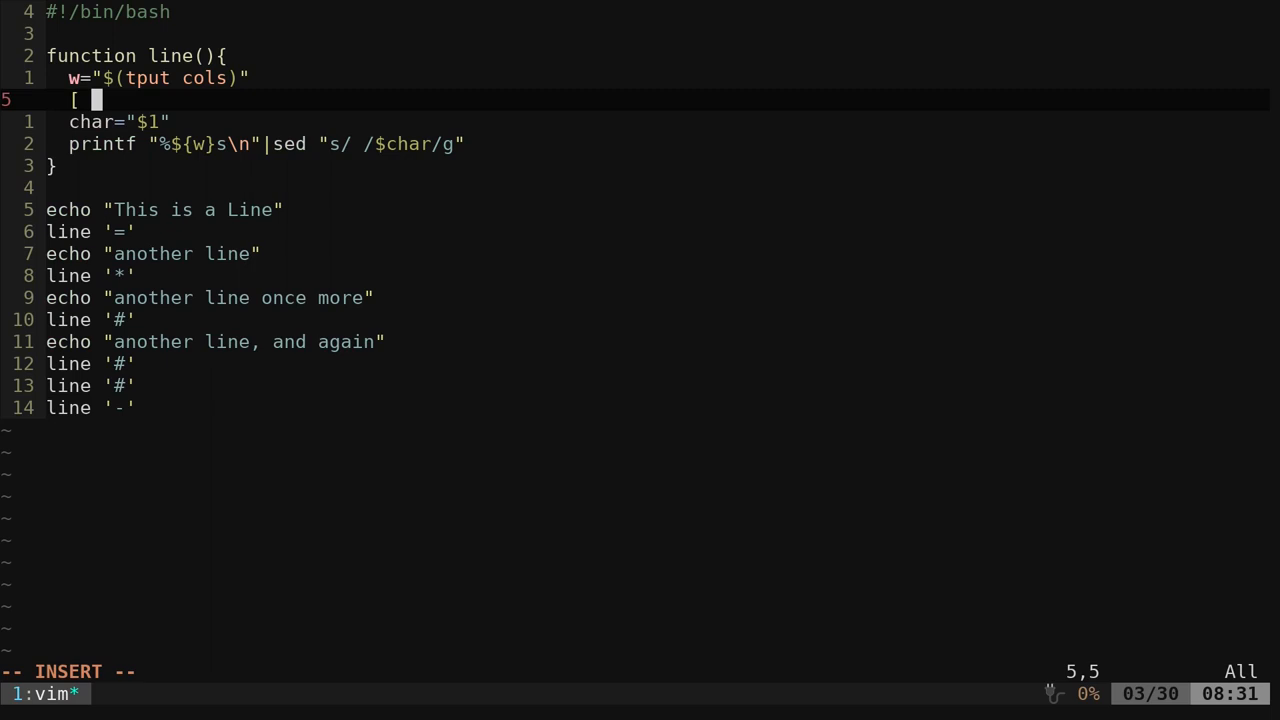
type("\"$1\"")
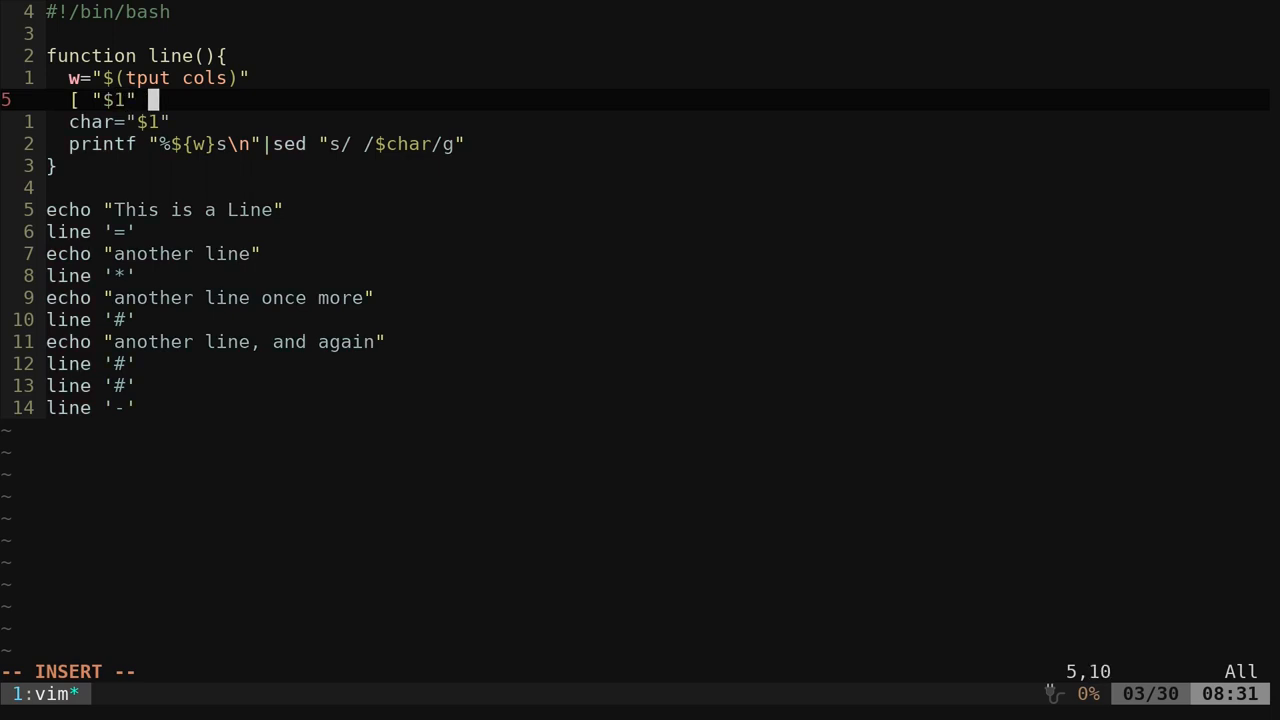
type("= \"\"")
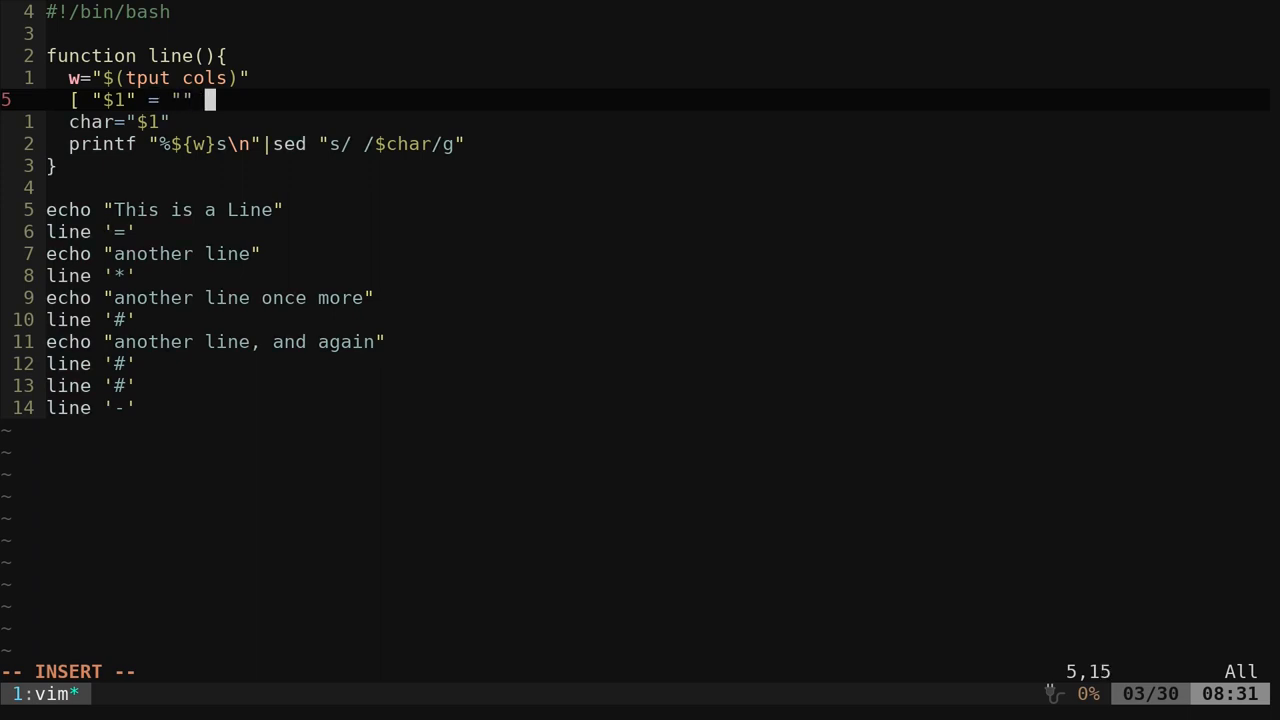
type("]&&")
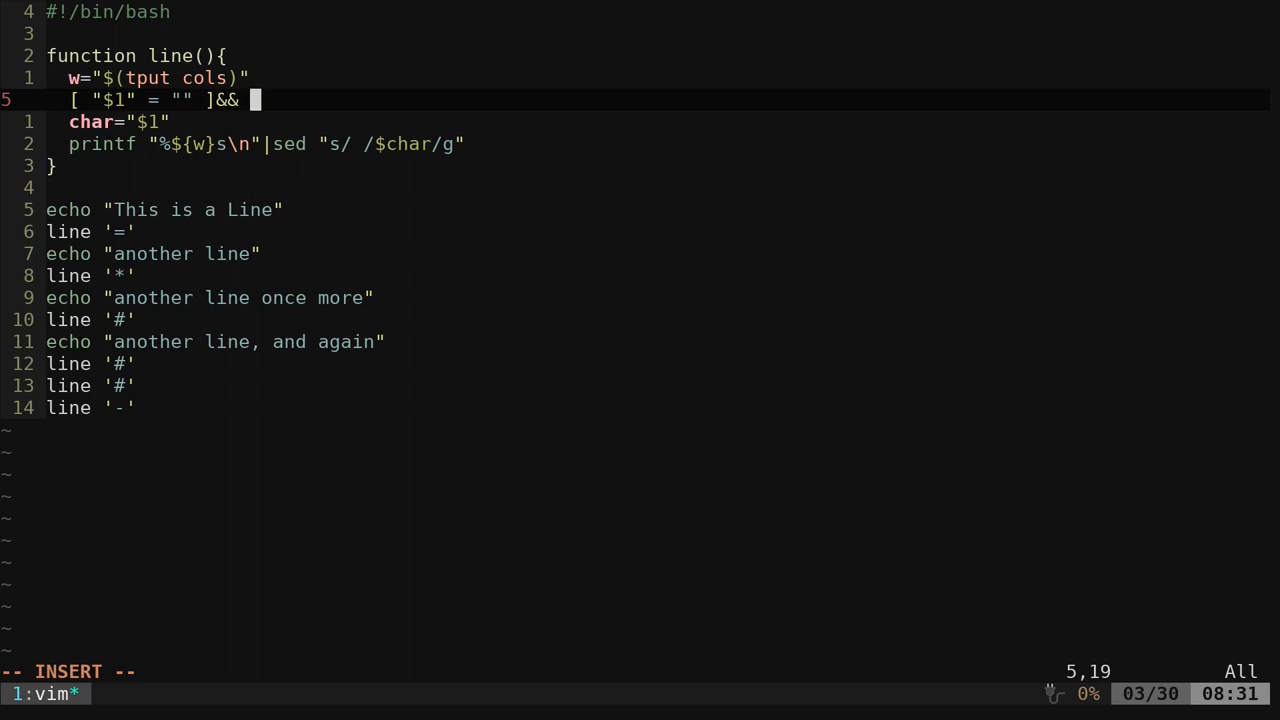
key("BackSpace")
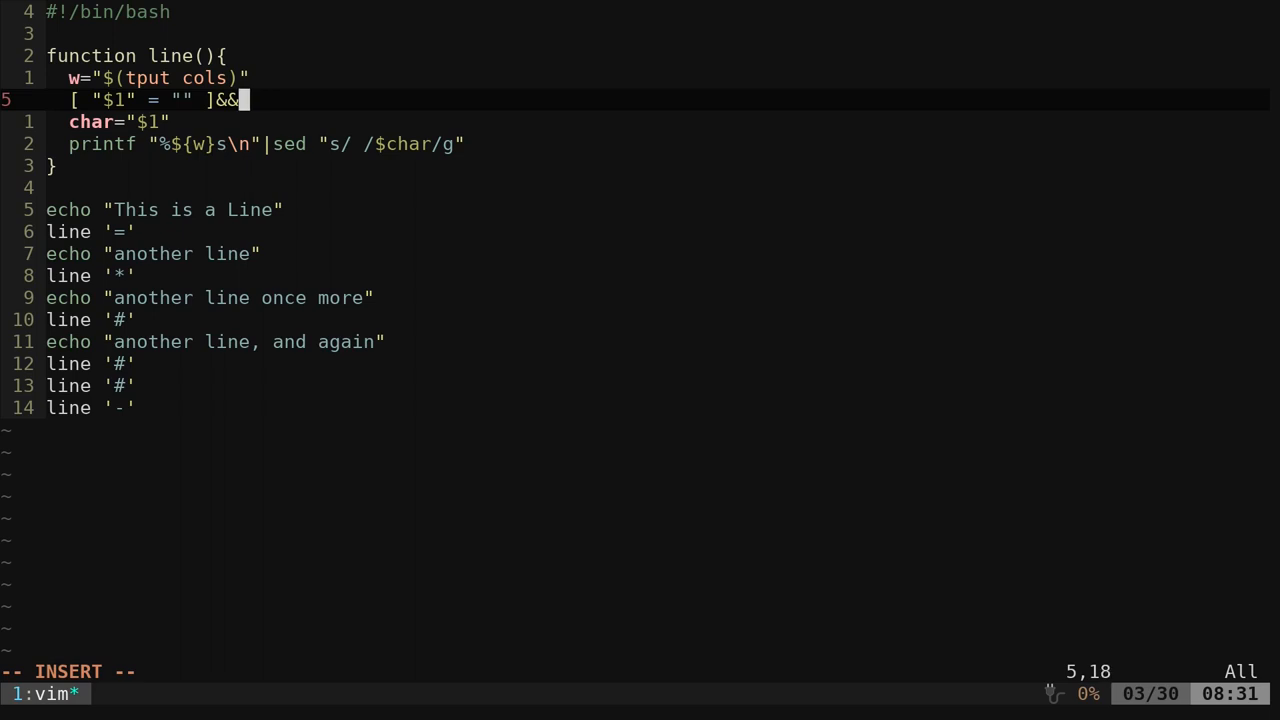
type("e")
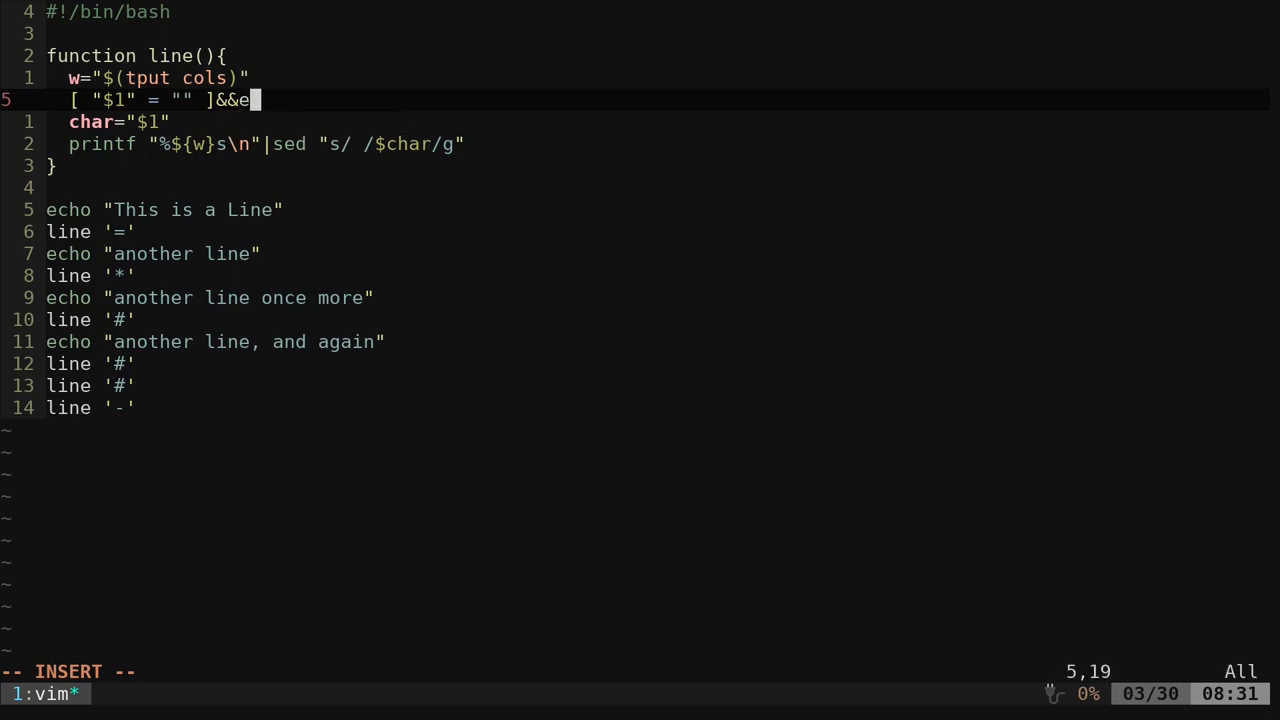
type("char=")
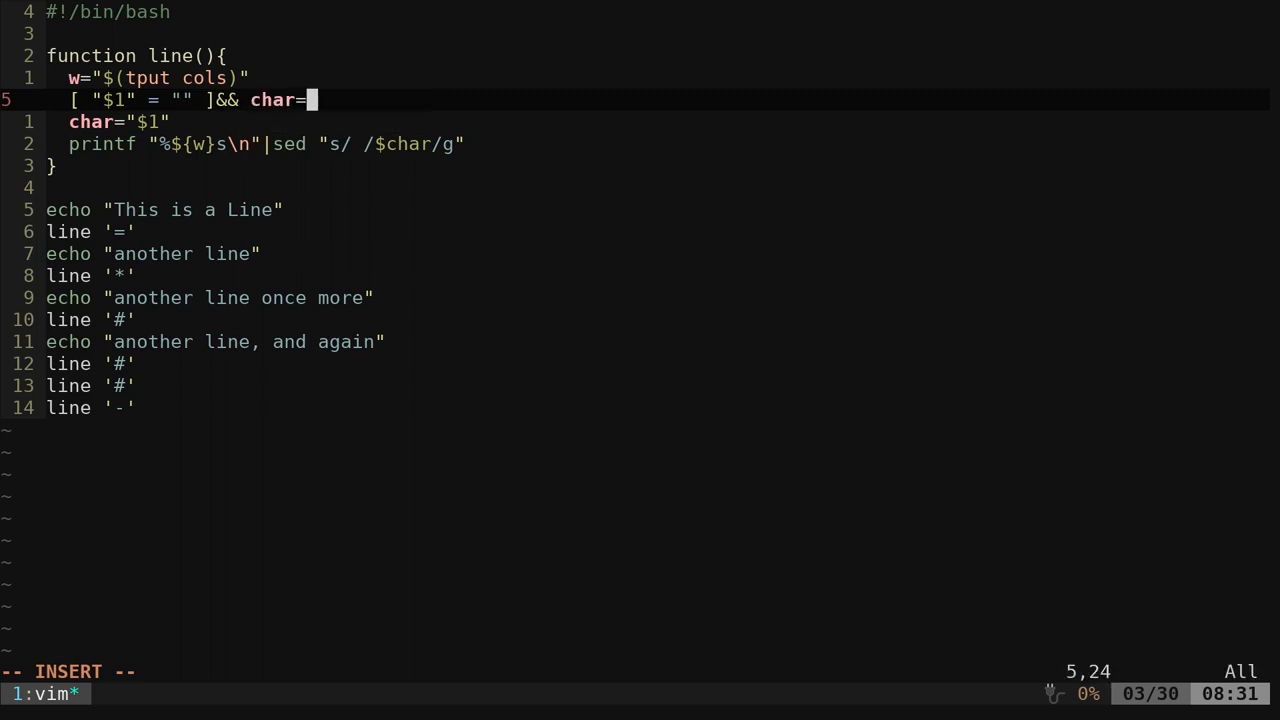
type("\"=\" || char=\"$1")
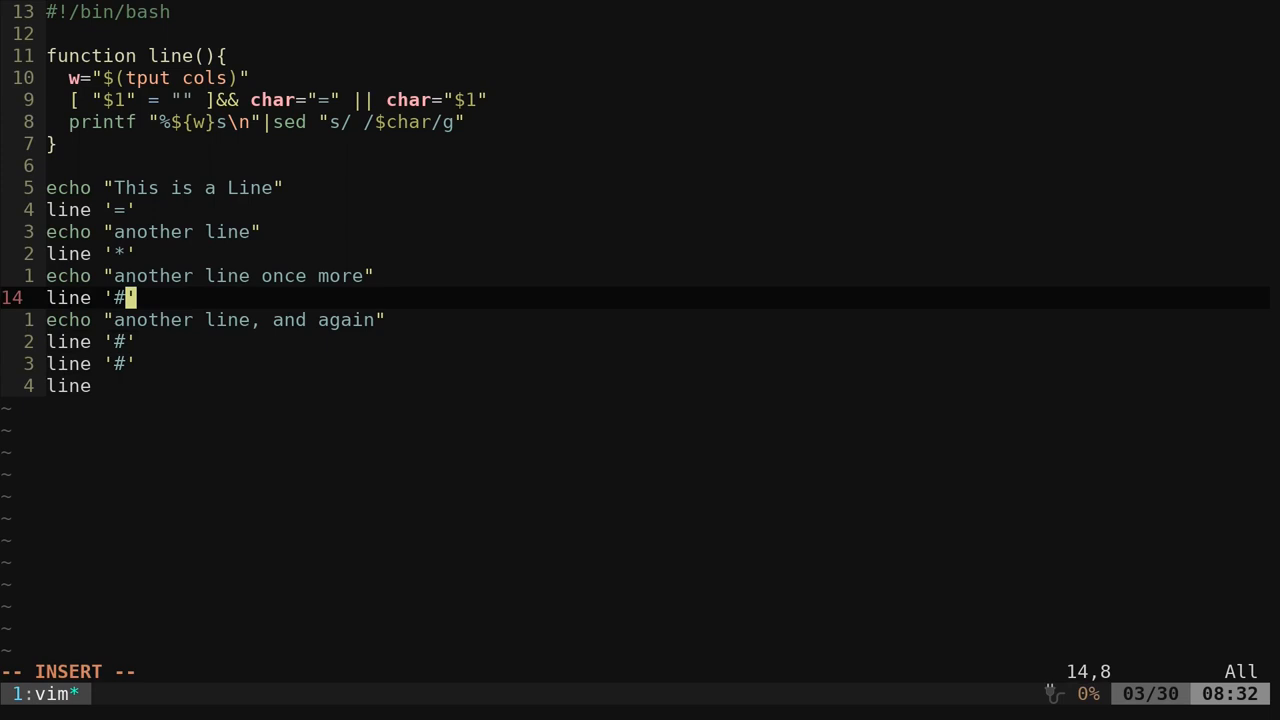
Enter # so the final line call draws rows of #
type("#")
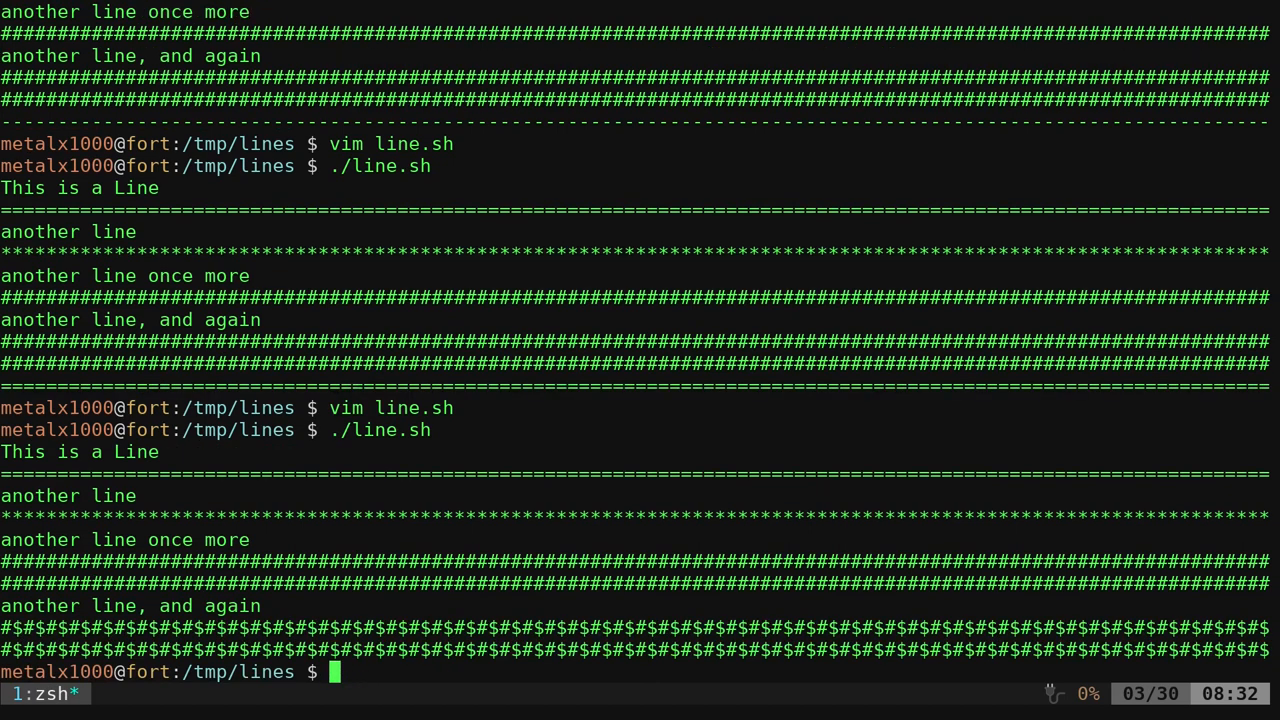
mouse_move(64, 536)
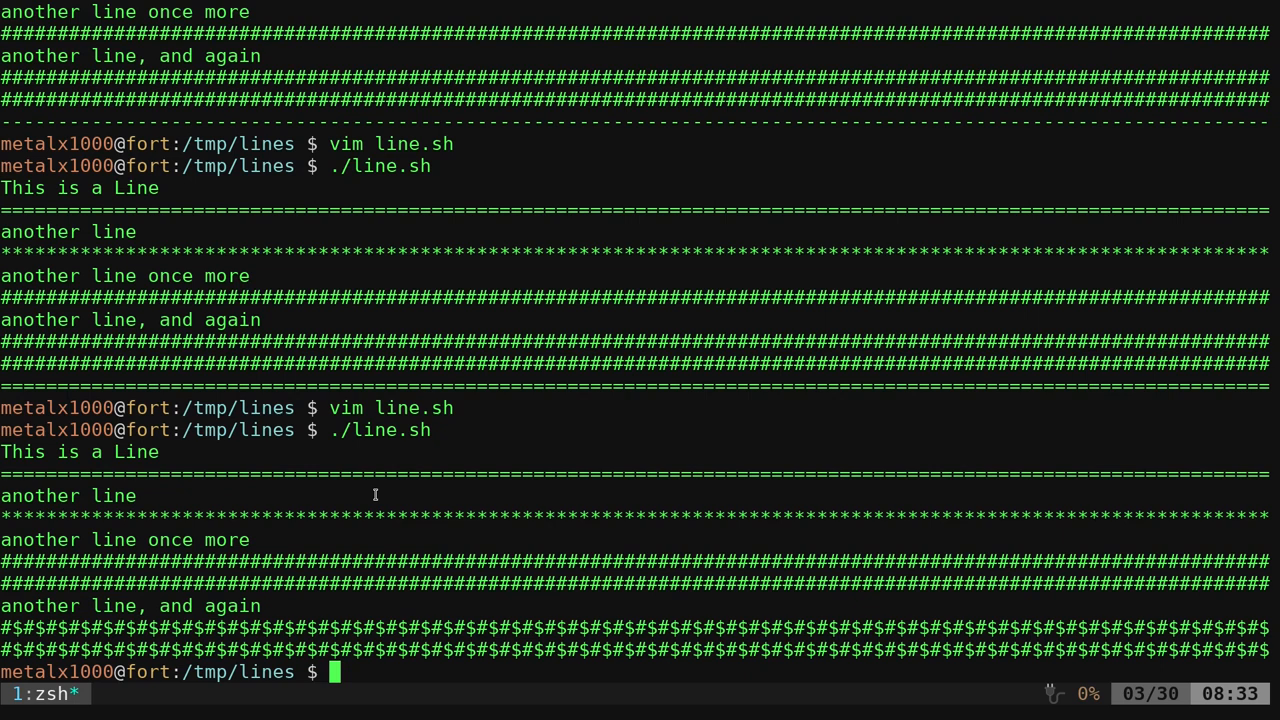
mouse_move(376, 496)
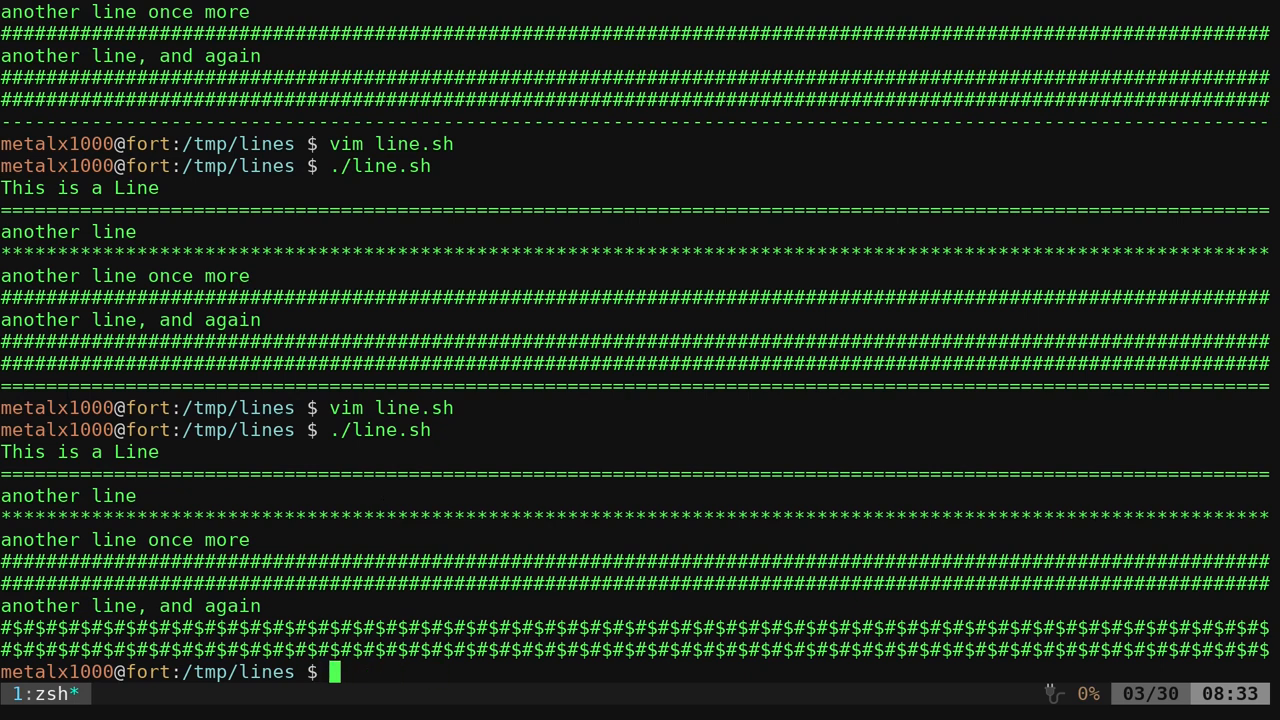